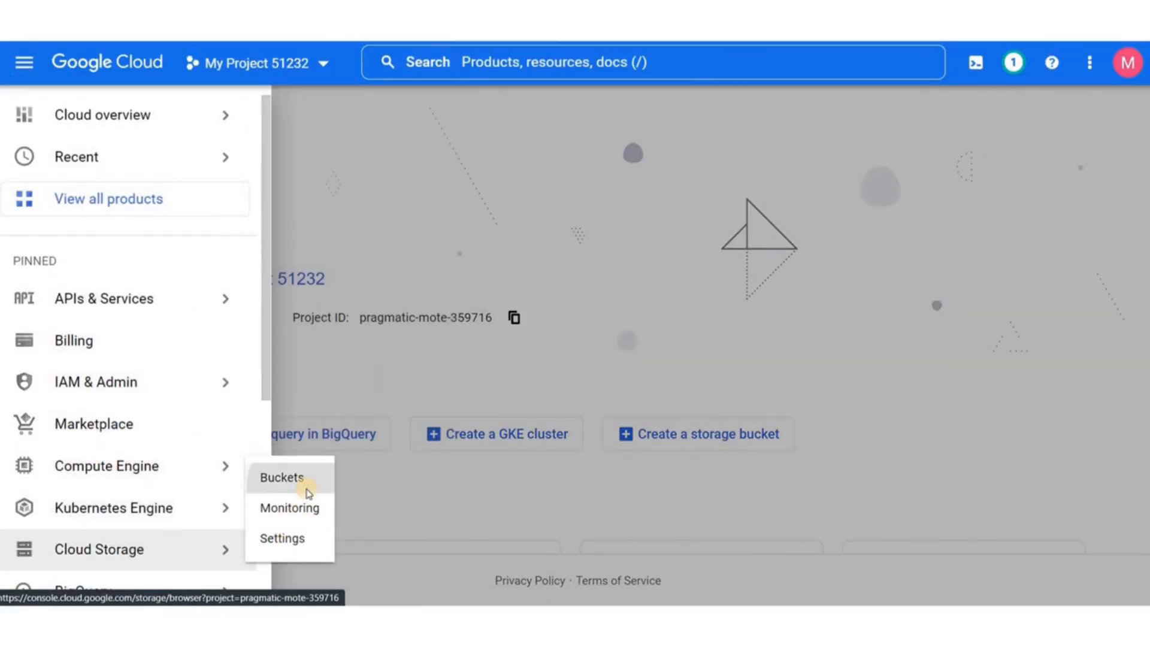
- Create bucket files_dlp in region us-east1 (South Carolina) with Standard storage class
{"action": "left_click", "coordinate": [281, 477]}
{"action": "type", "text": "files_dlp"}
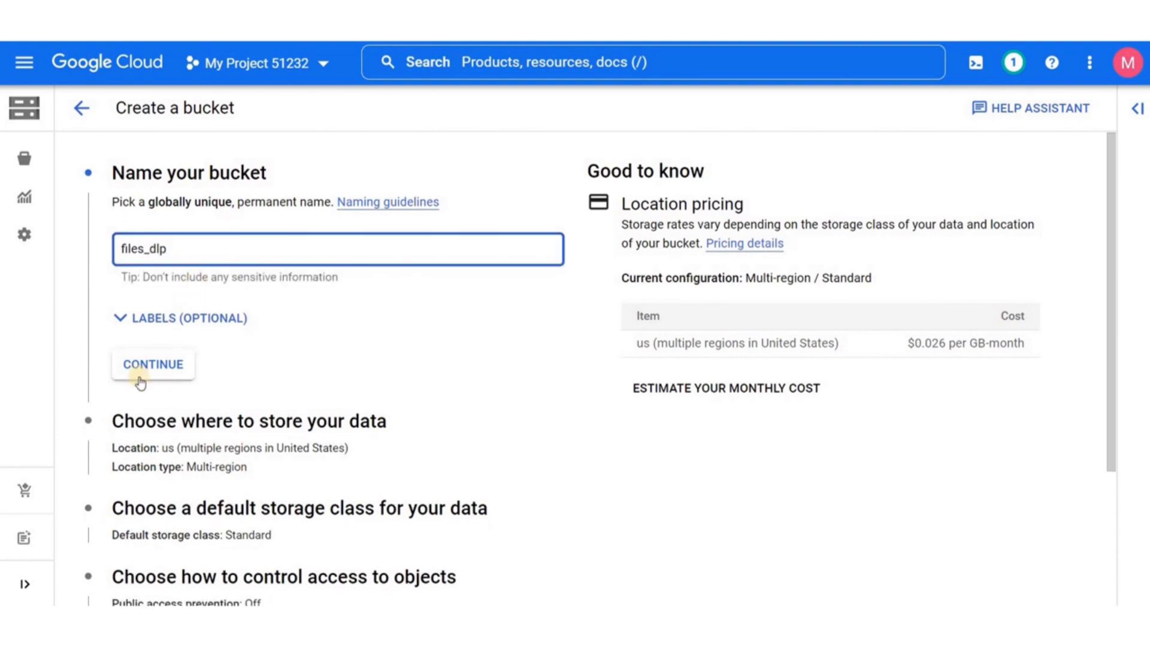
{"action": "left_click", "coordinate": [153, 364]}
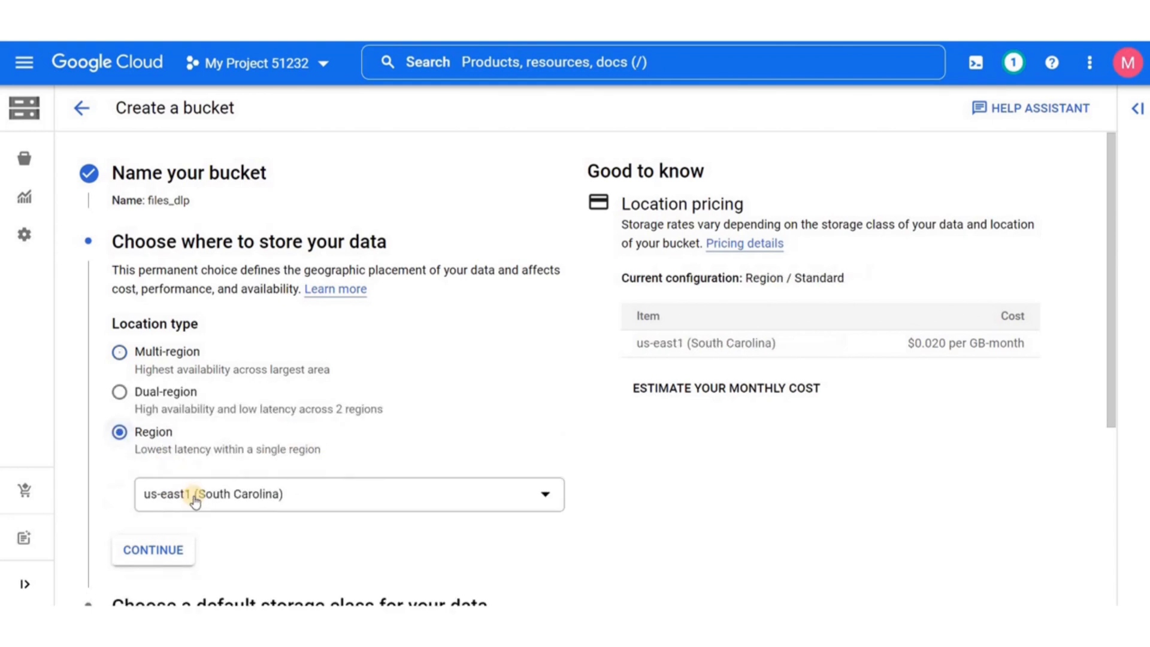
{"action": "left_click", "coordinate": [153, 549]}
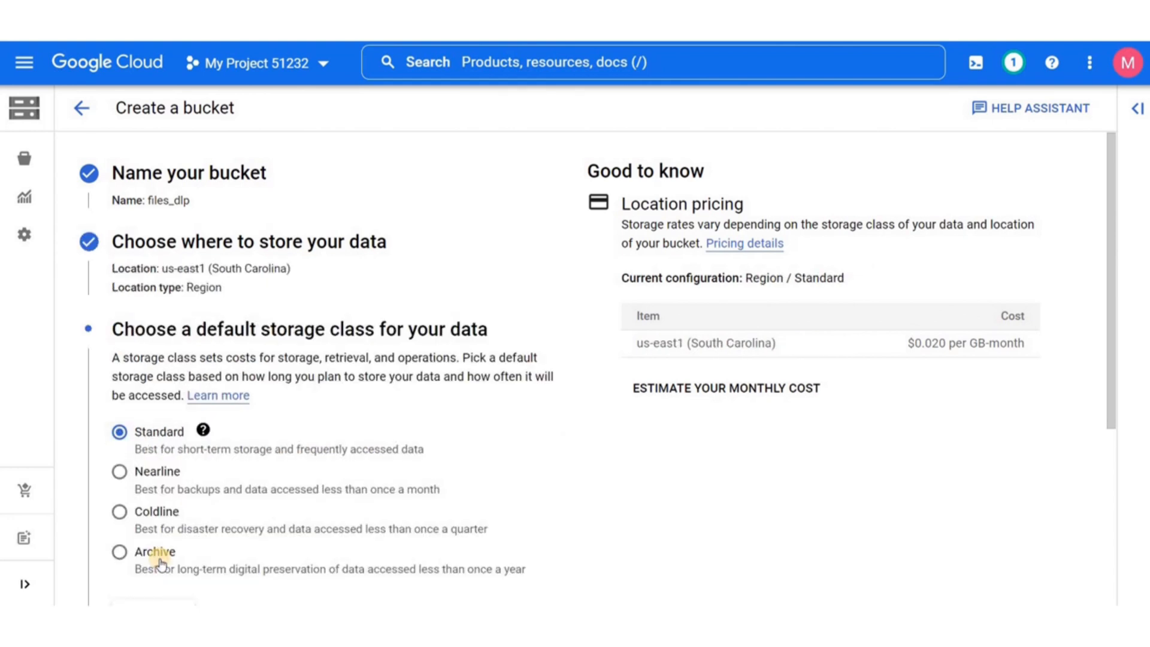
{"action": "mouse_move", "coordinate": [1095, 385]}
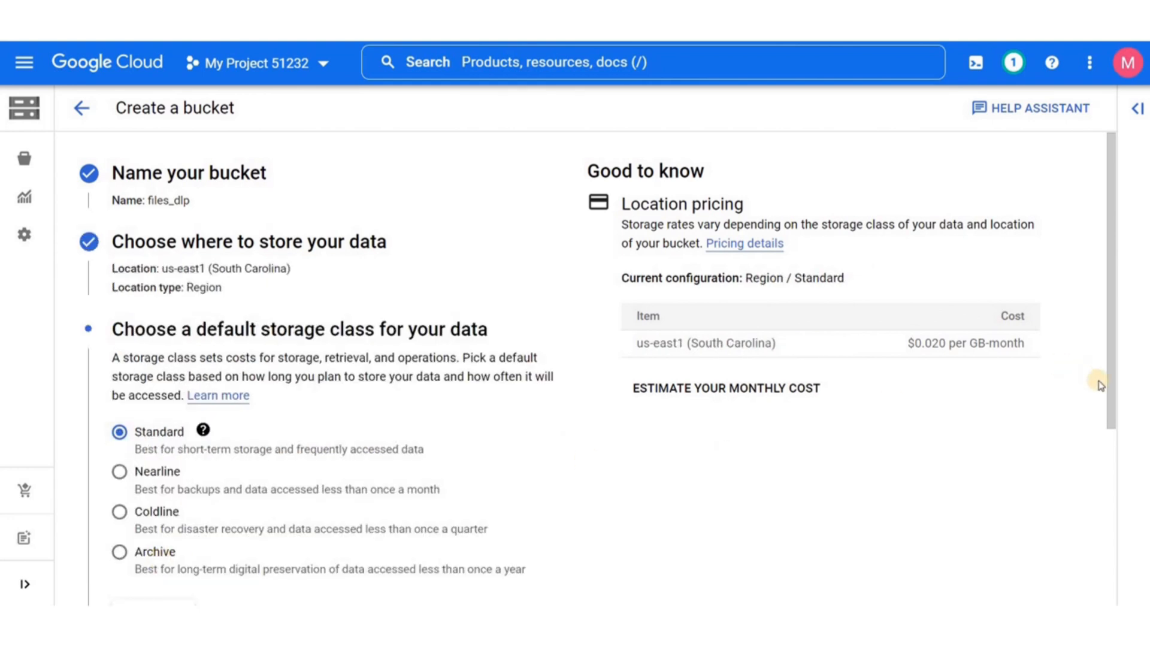
{"action": "scroll", "scroll_direction": "down", "scroll_amount": 3}
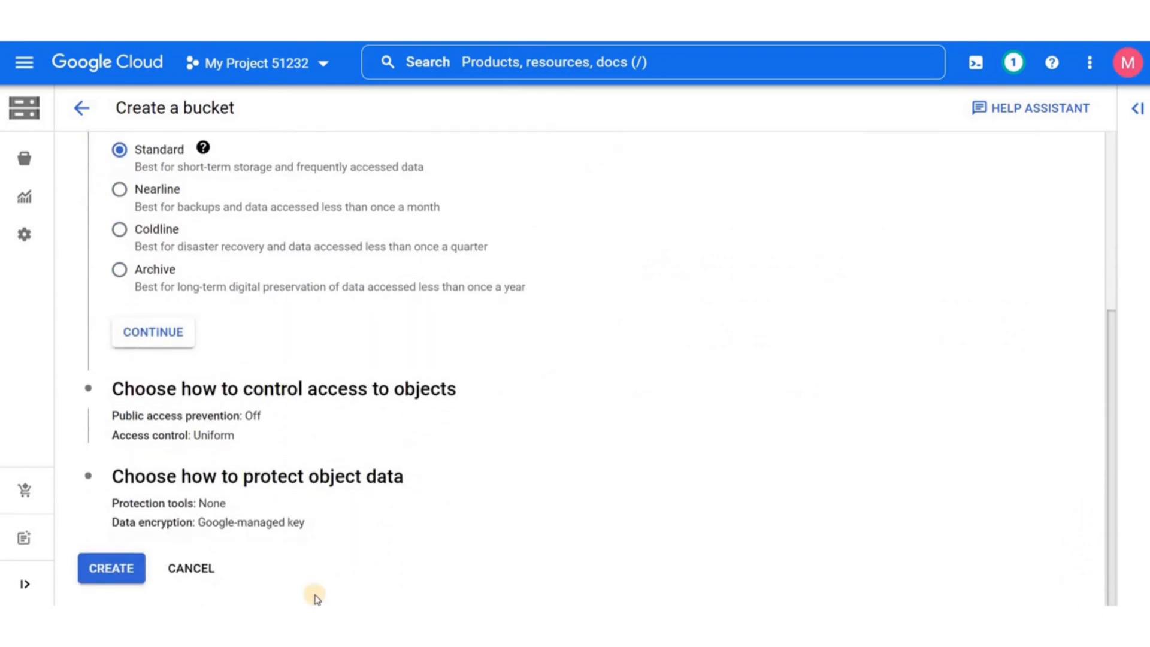
{"action": "left_click", "coordinate": [111, 568]}
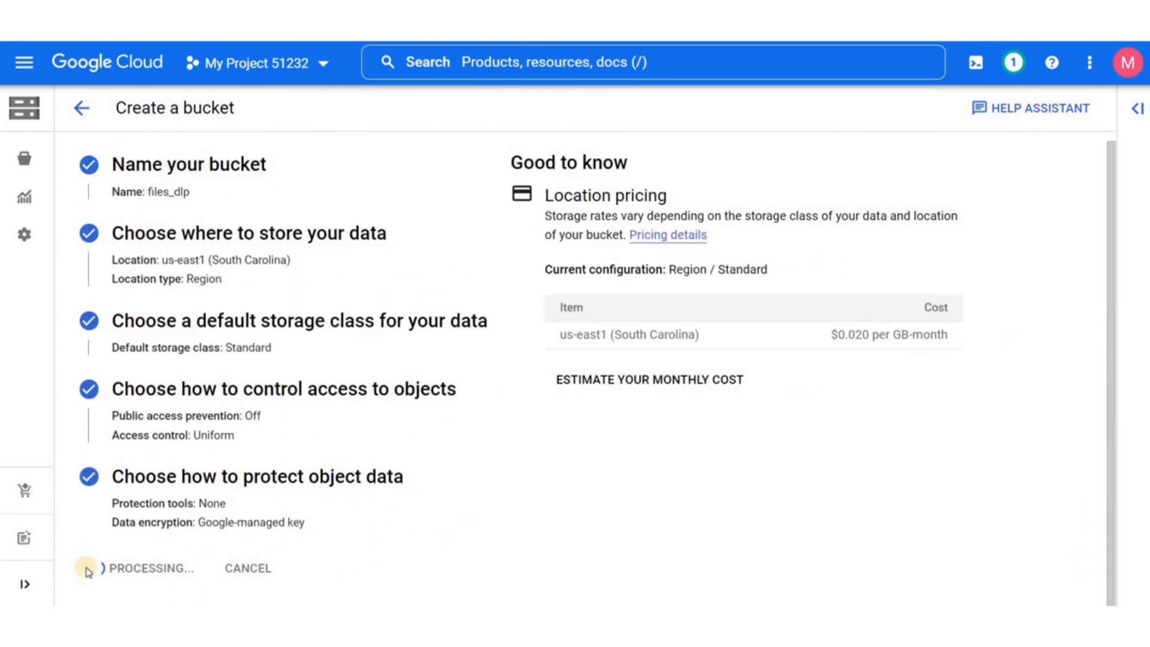
{"action": "left_click", "coordinate": [88, 569]}
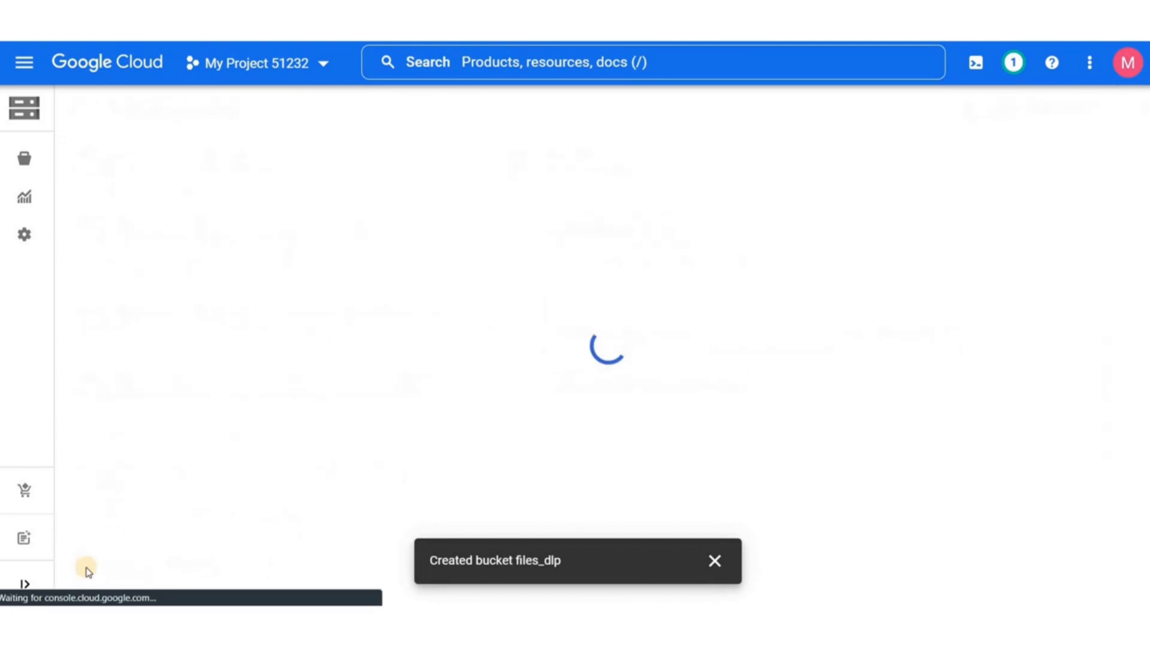
- Upload em.txt, giant-panda-eating_3x2.webp and names.txt, then view names.txt details
{"action": "left_click", "coordinate": [125, 362]}
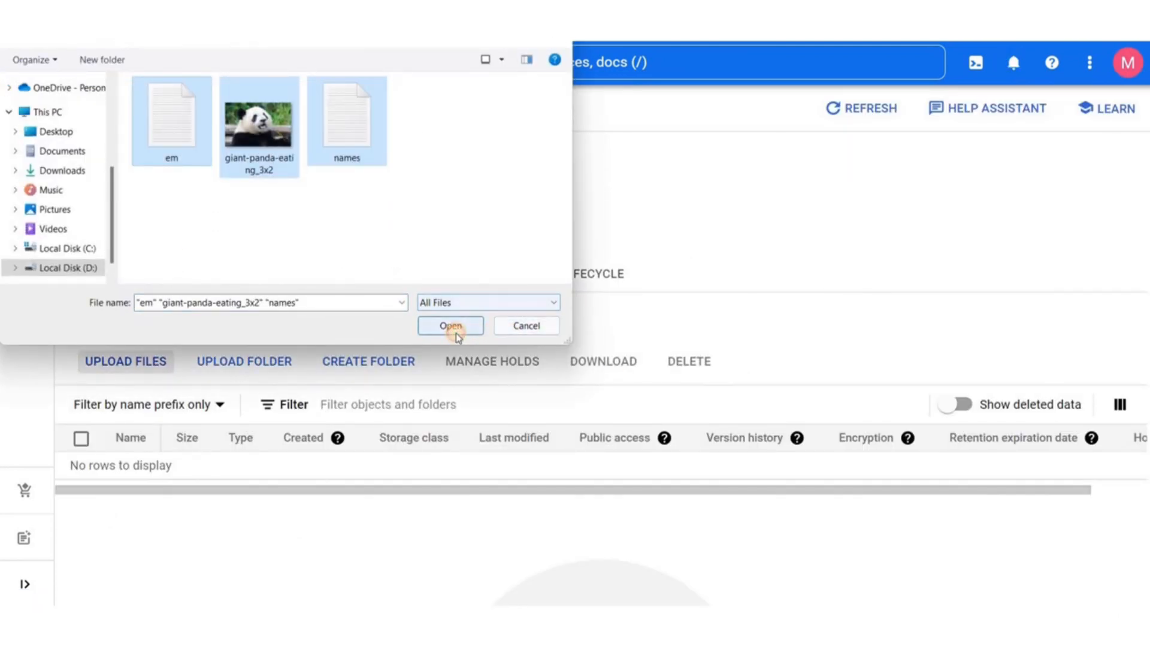
{"action": "left_click", "coordinate": [450, 325]}
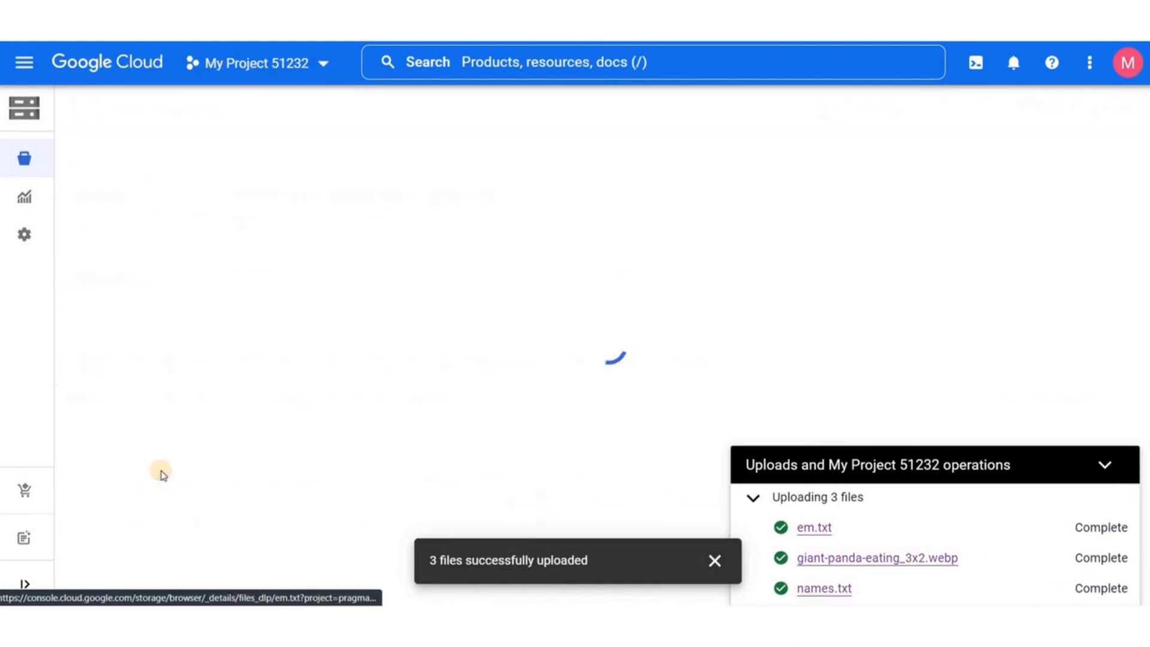
{"action": "left_click", "coordinate": [813, 527]}
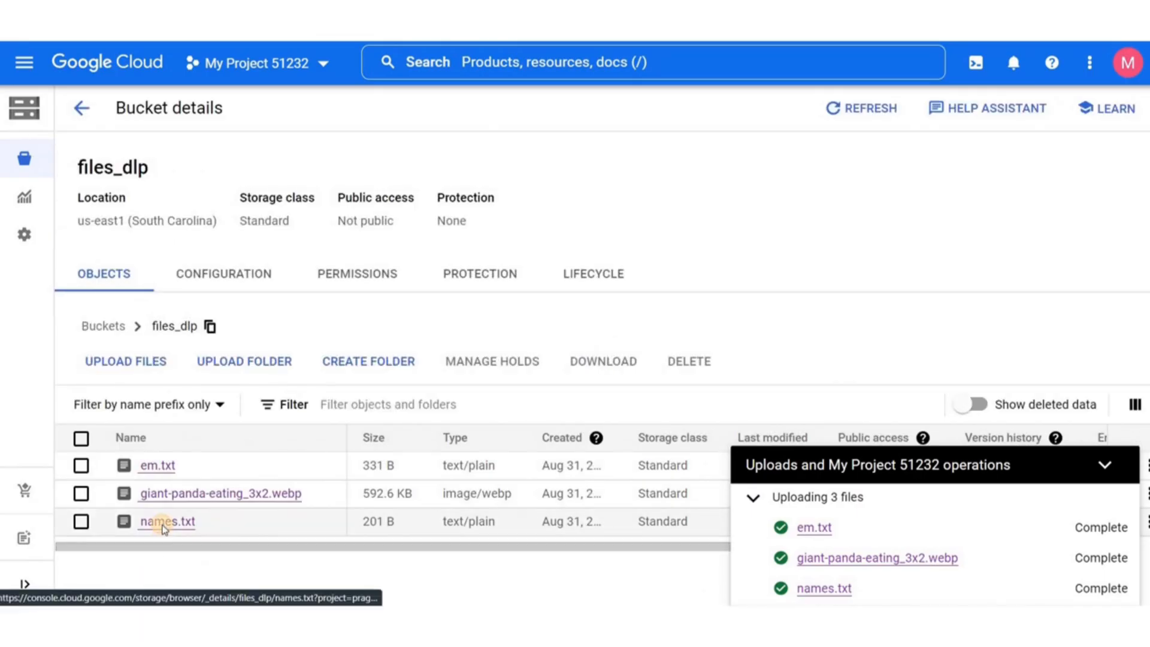
{"action": "left_click", "coordinate": [165, 521]}
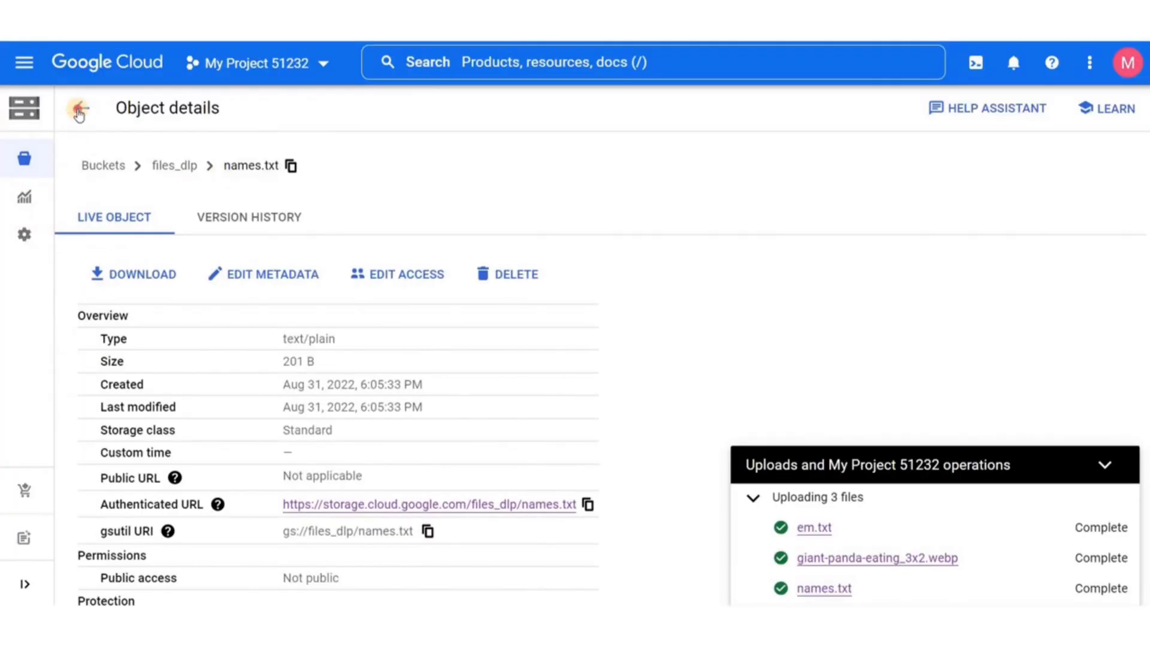
- Find Data Loss Prevention via search and enable the Cloud Data Loss Prevention API
{"action": "left_click", "coordinate": [489, 63]}
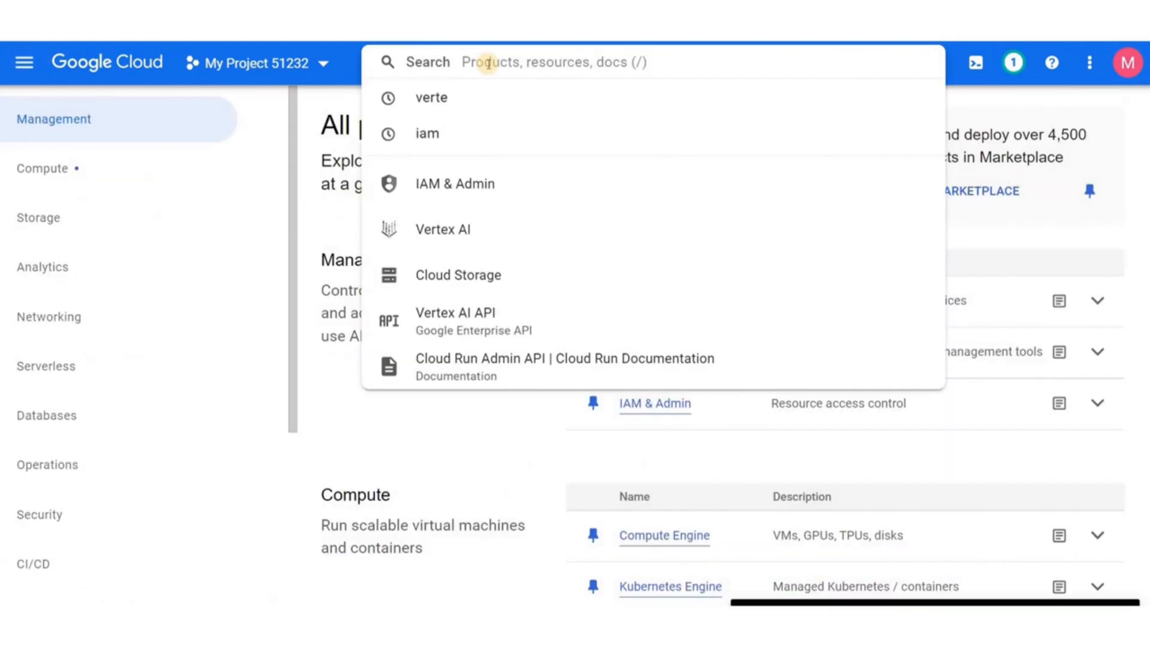
{"action": "type", "text": "data transfer"}
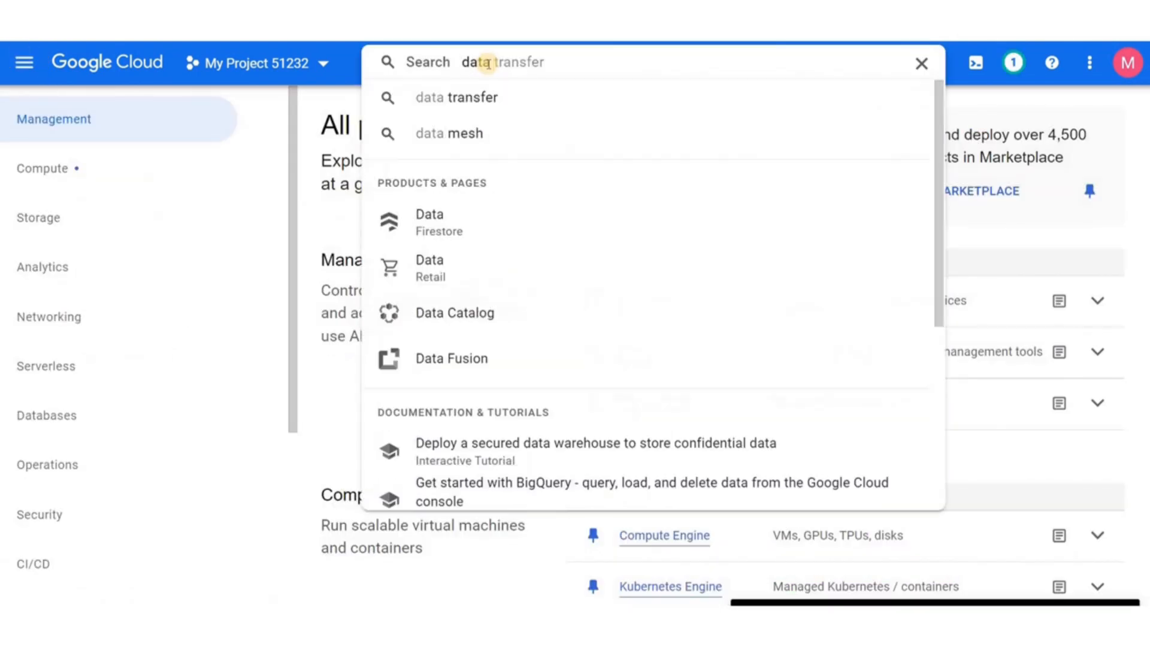
{"action": "type", "text": "data prep"}
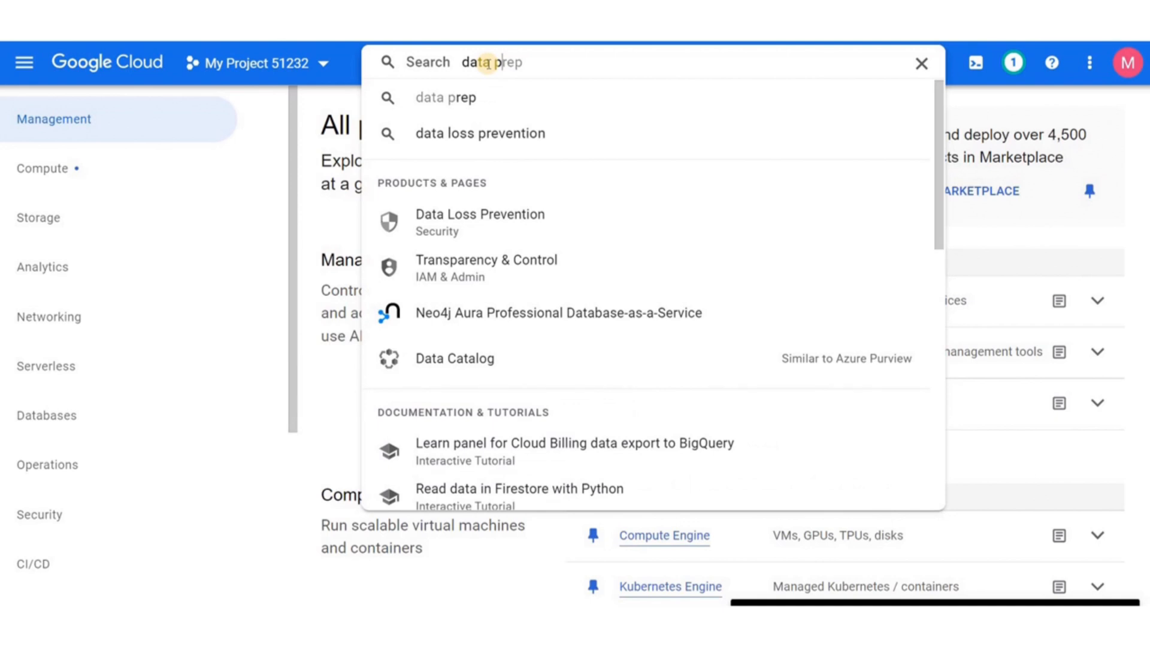
{"action": "mouse_move", "coordinate": [469, 233]}
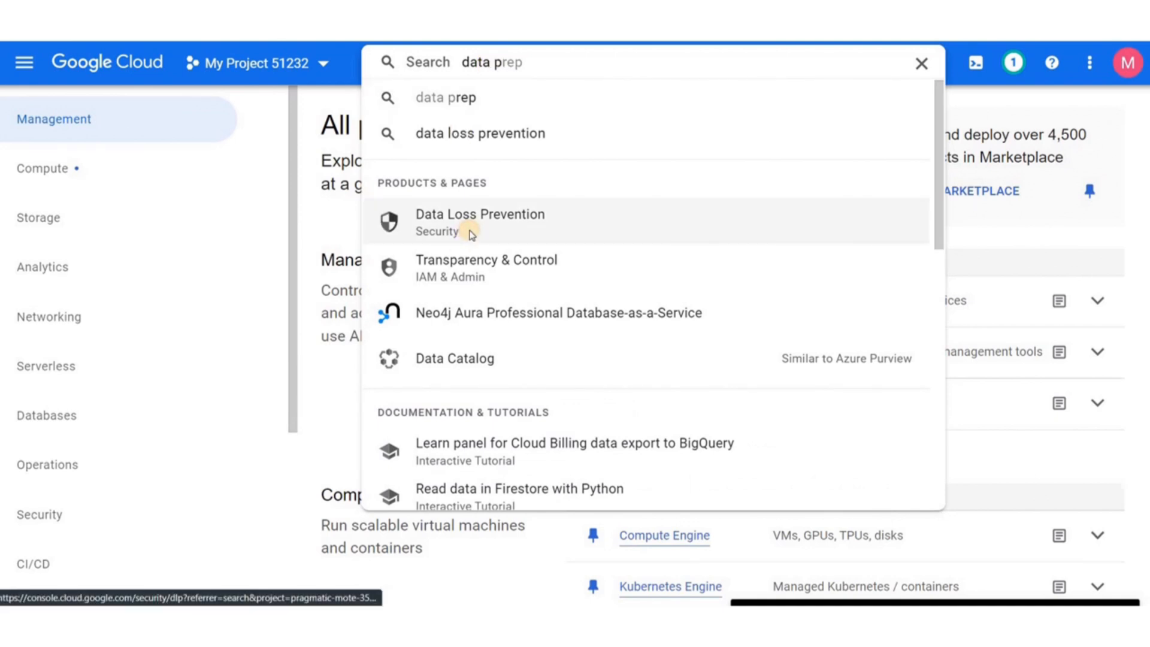
{"action": "left_click", "coordinate": [480, 221]}
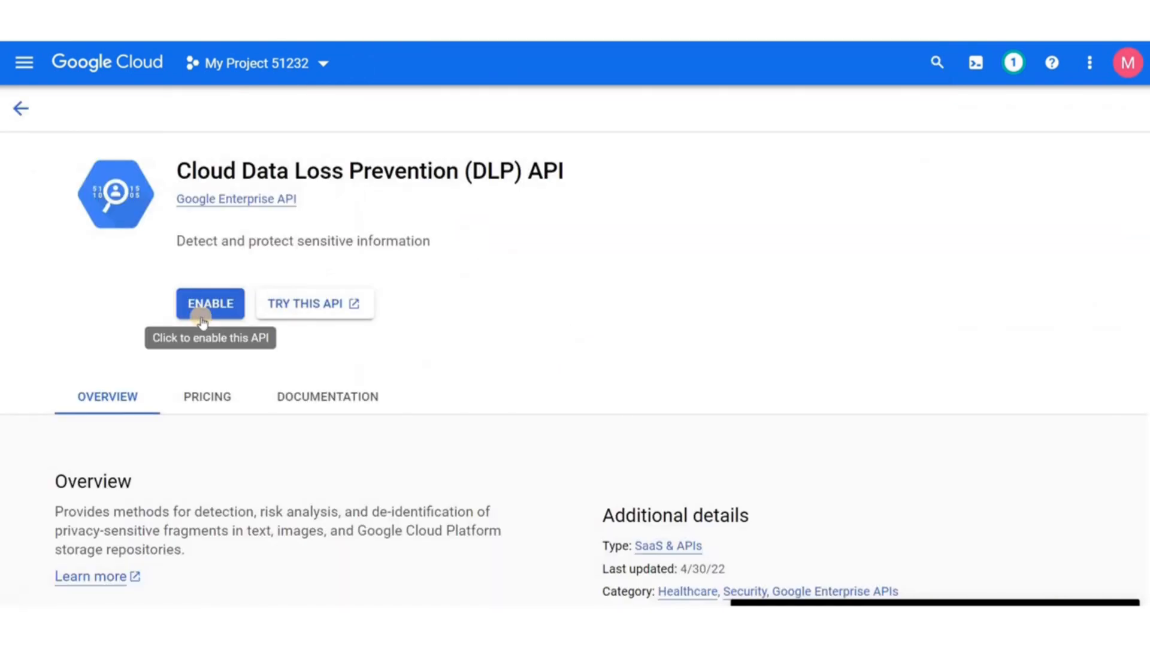
{"action": "left_click", "coordinate": [210, 303]}
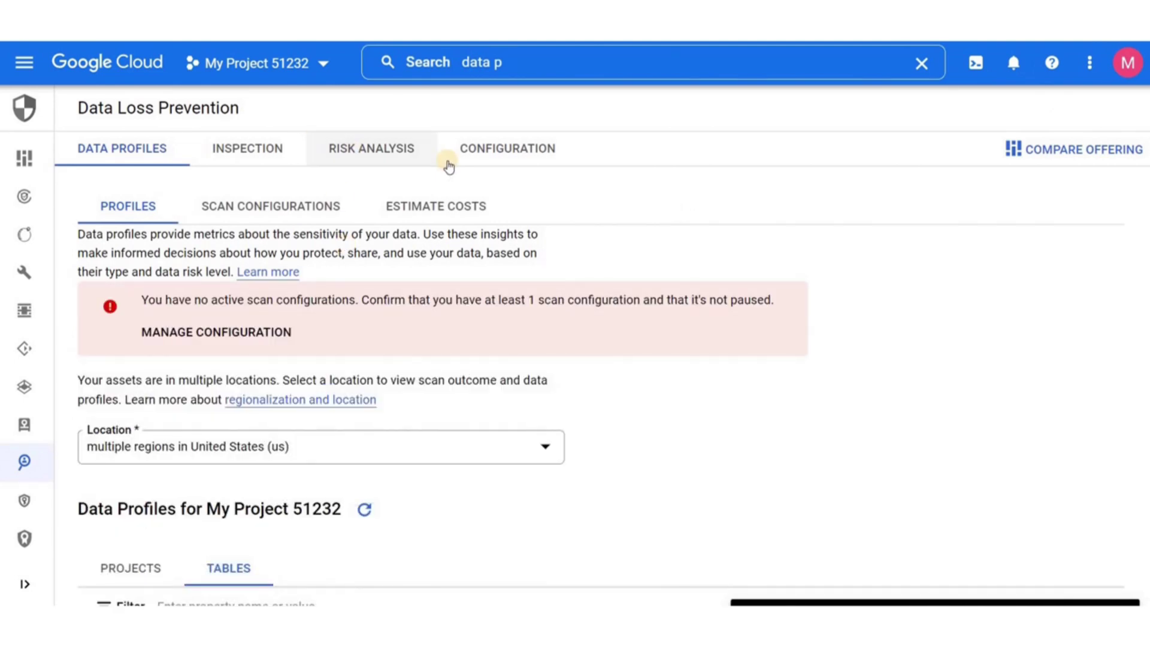
- Start a new DLP inspection job named dlp-inspect
{"action": "left_click", "coordinate": [370, 148]}
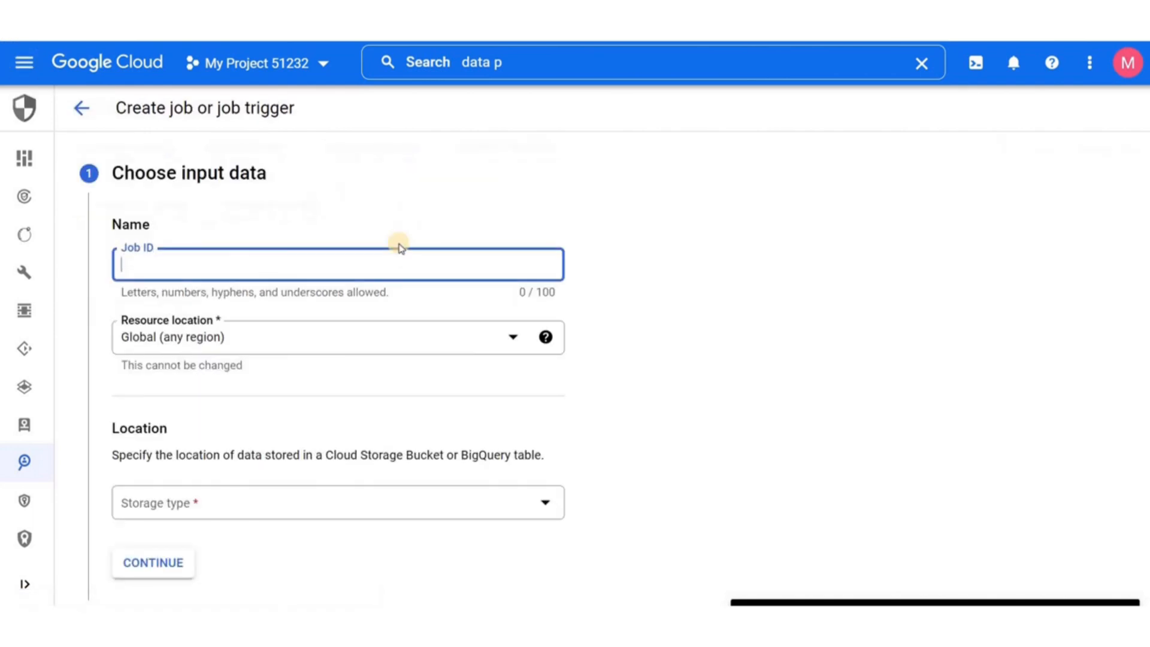
{"action": "mouse_move", "coordinate": [370, 258]}
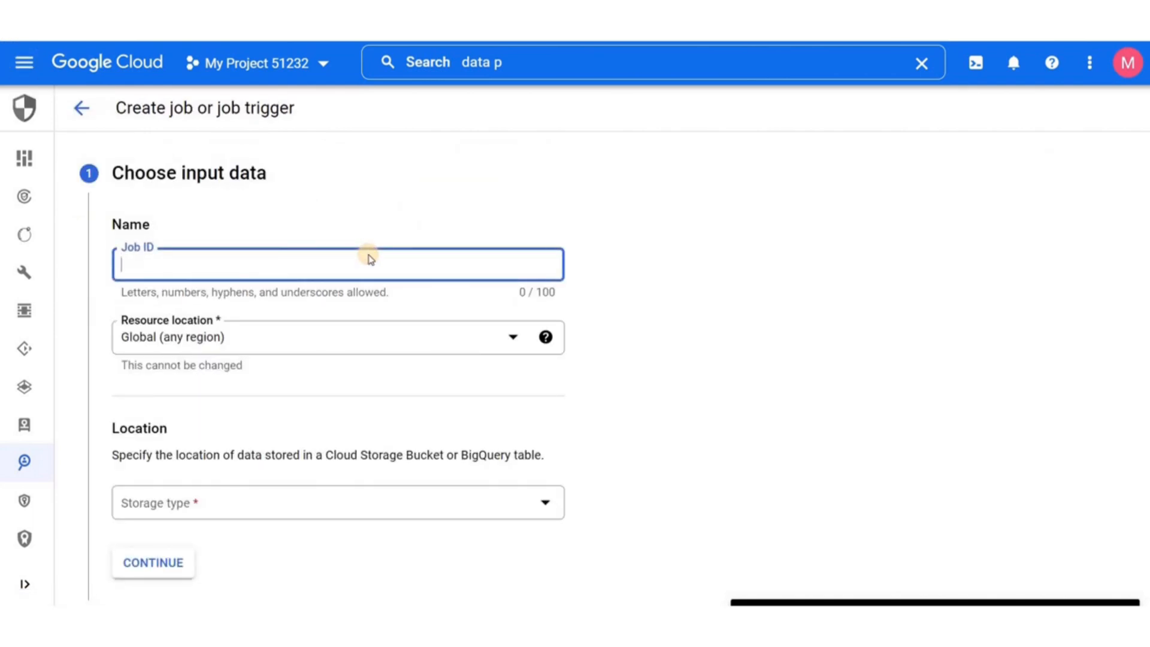
{"action": "type", "text": "dlp-inspect"}
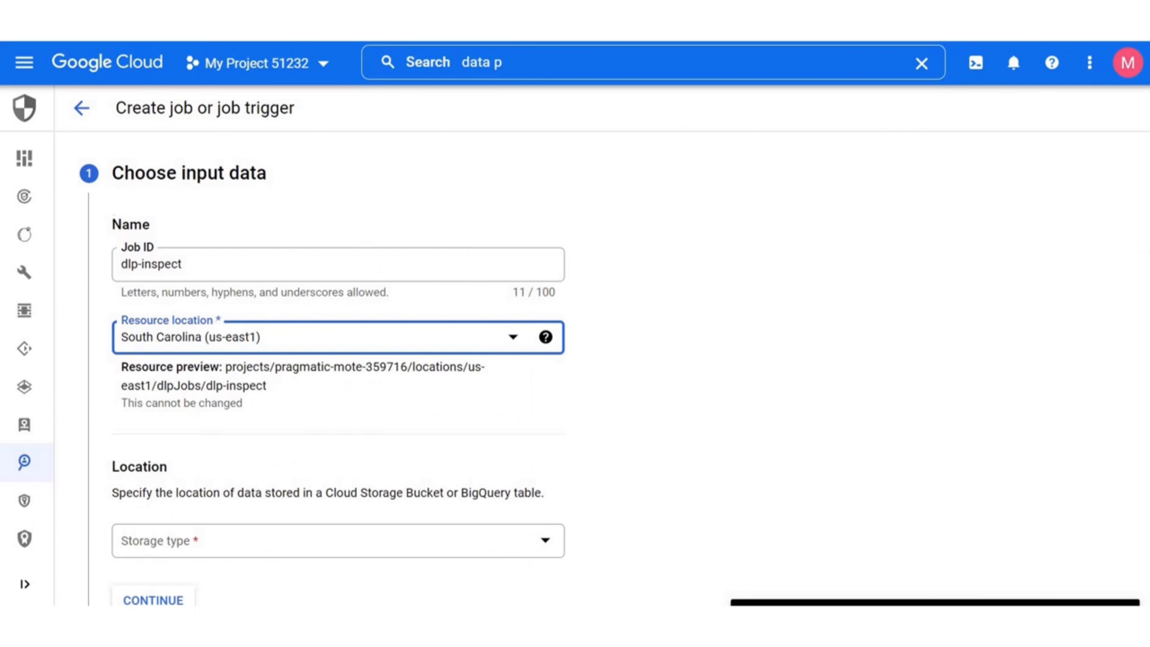
{"action": "scroll", "scroll_direction": "down", "scroll_amount": 3}
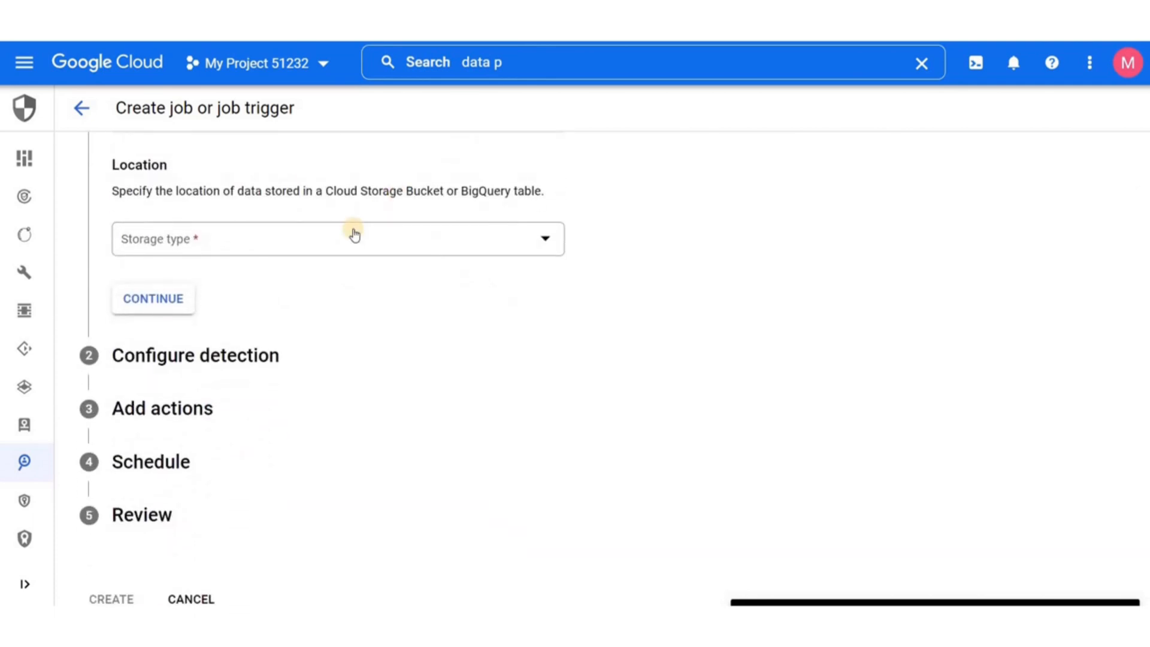
- Set the job's input to a whole-bucket Google Cloud Storage scan of files_dlp
{"action": "left_click", "coordinate": [354, 238]}
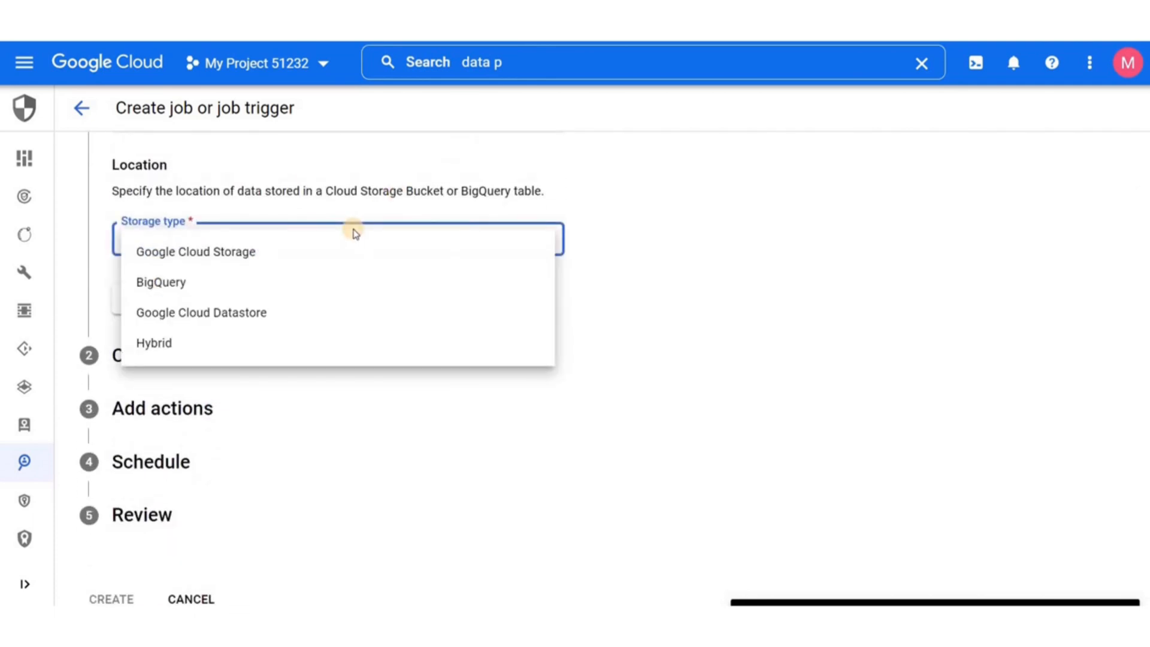
{"action": "left_click", "coordinate": [196, 251]}
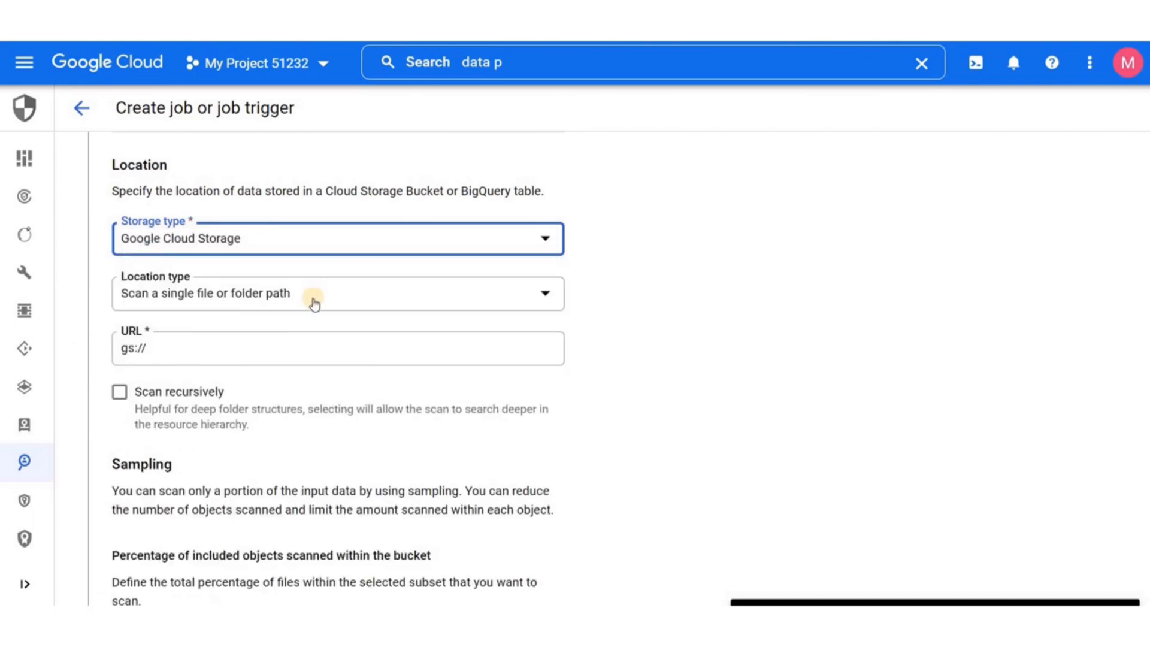
{"action": "left_click", "coordinate": [313, 293]}
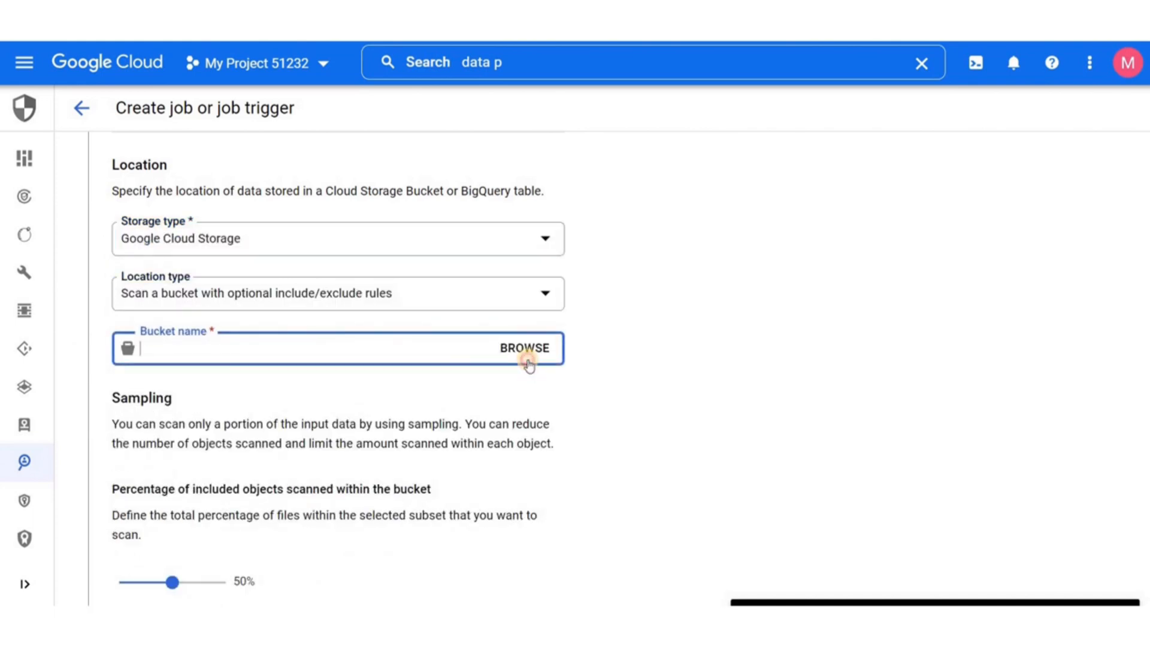
{"action": "left_click", "coordinate": [524, 348]}
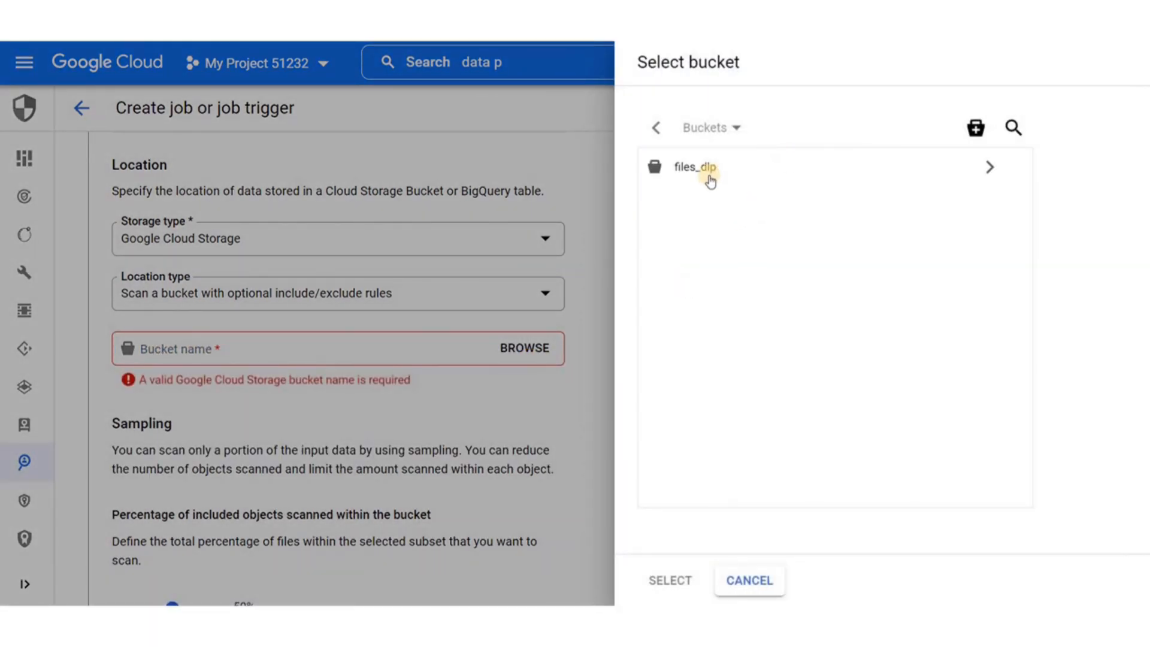
{"action": "left_click", "coordinate": [694, 167]}
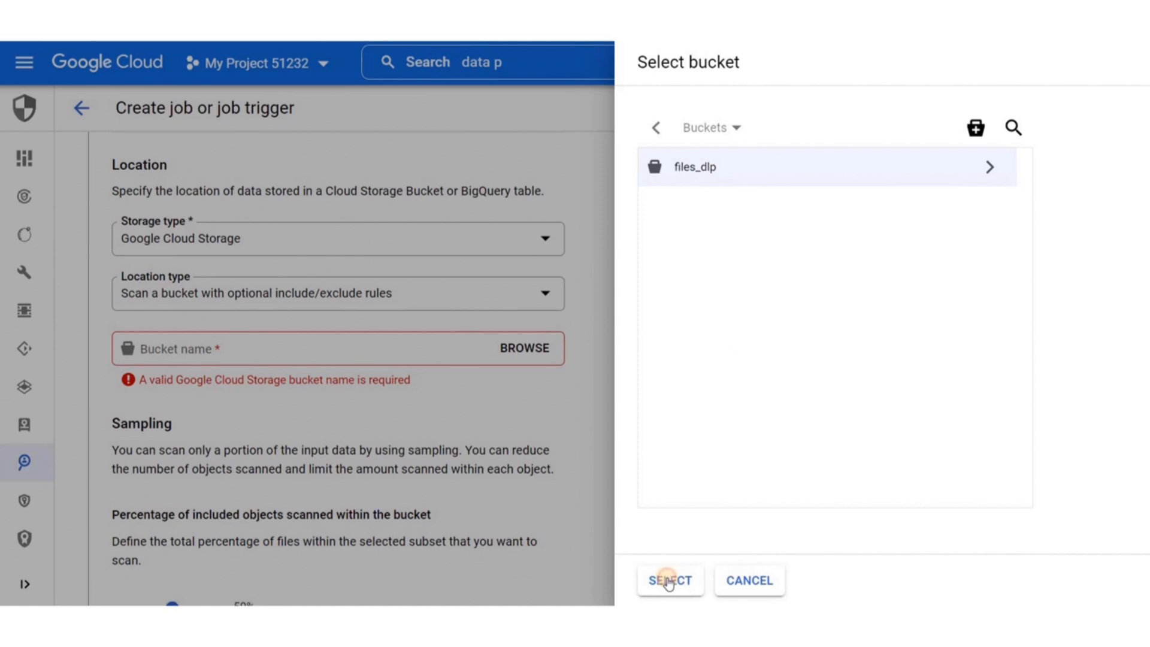
{"action": "left_click", "coordinate": [669, 581]}
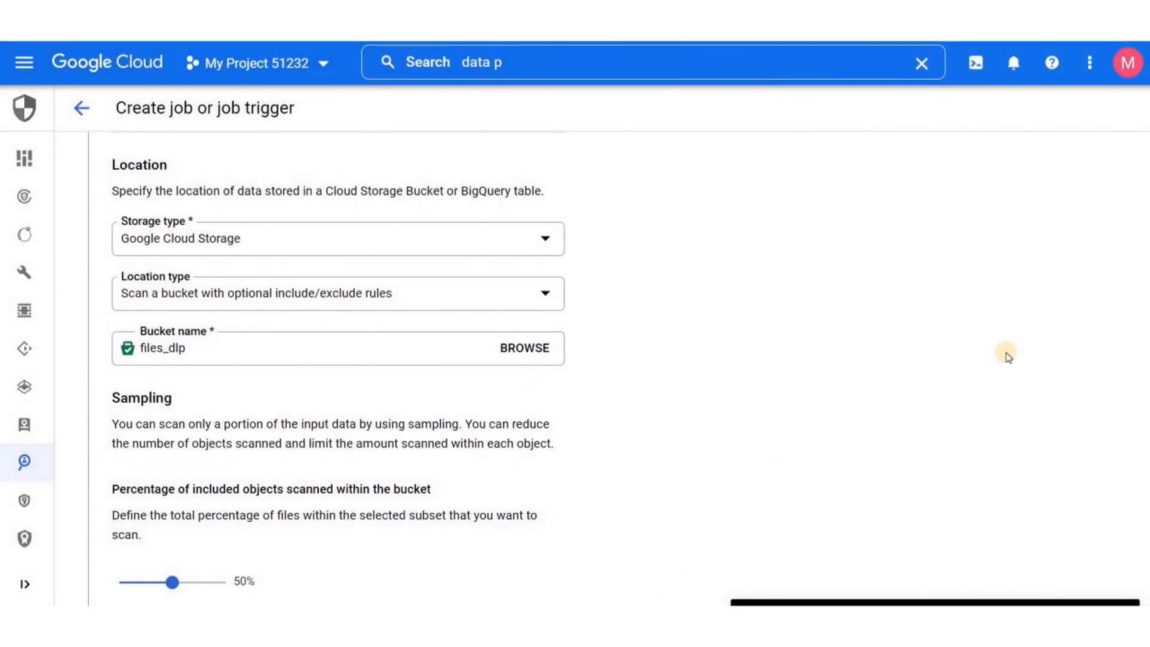
- Scan 100% of the bucket's objects, sampling each from the top
{"action": "scroll", "scroll_direction": "down", "scroll_amount": 3}
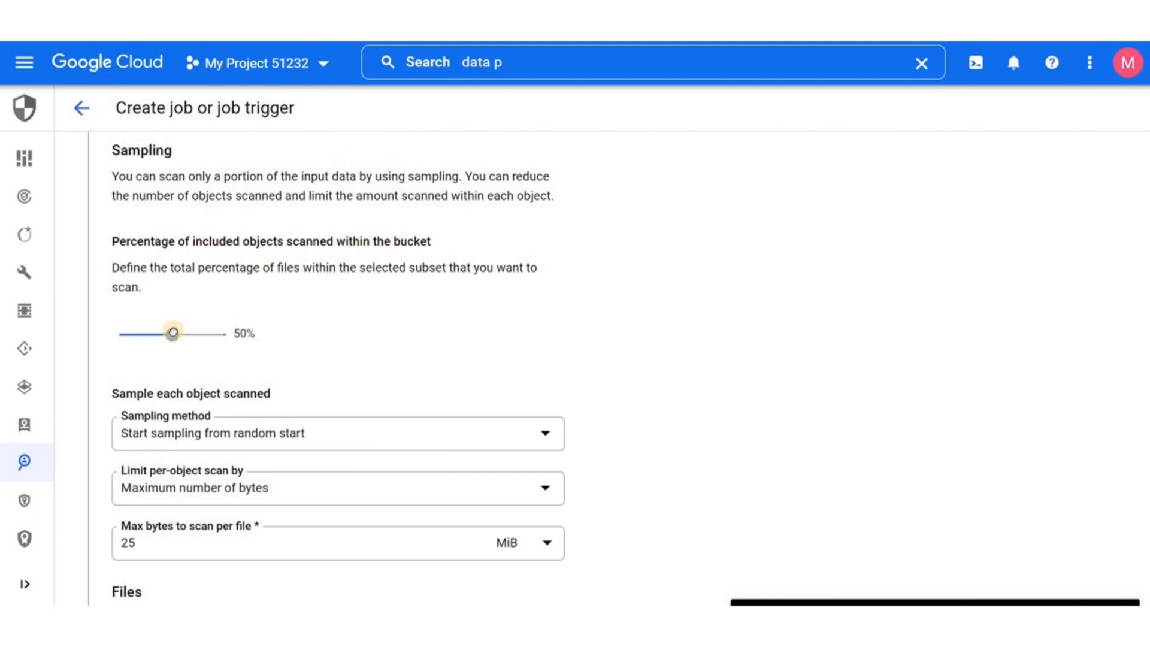
{"action": "left_click_drag", "start_coordinate": [172, 332], "coordinate": [222, 335]}
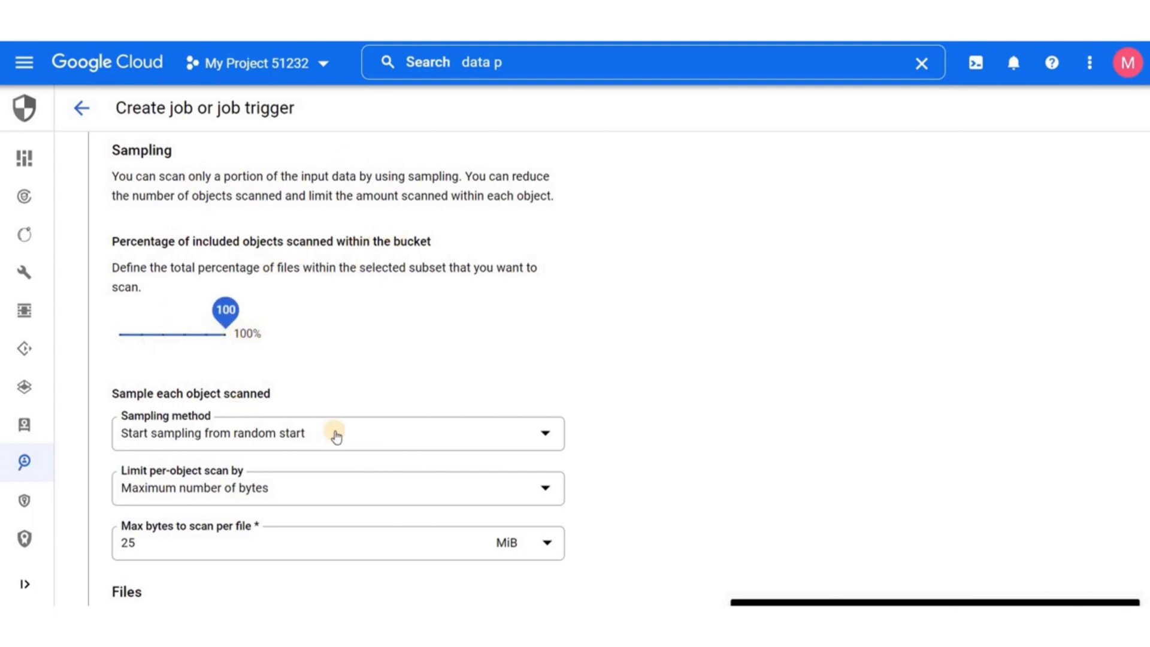
{"action": "left_click", "coordinate": [335, 433]}
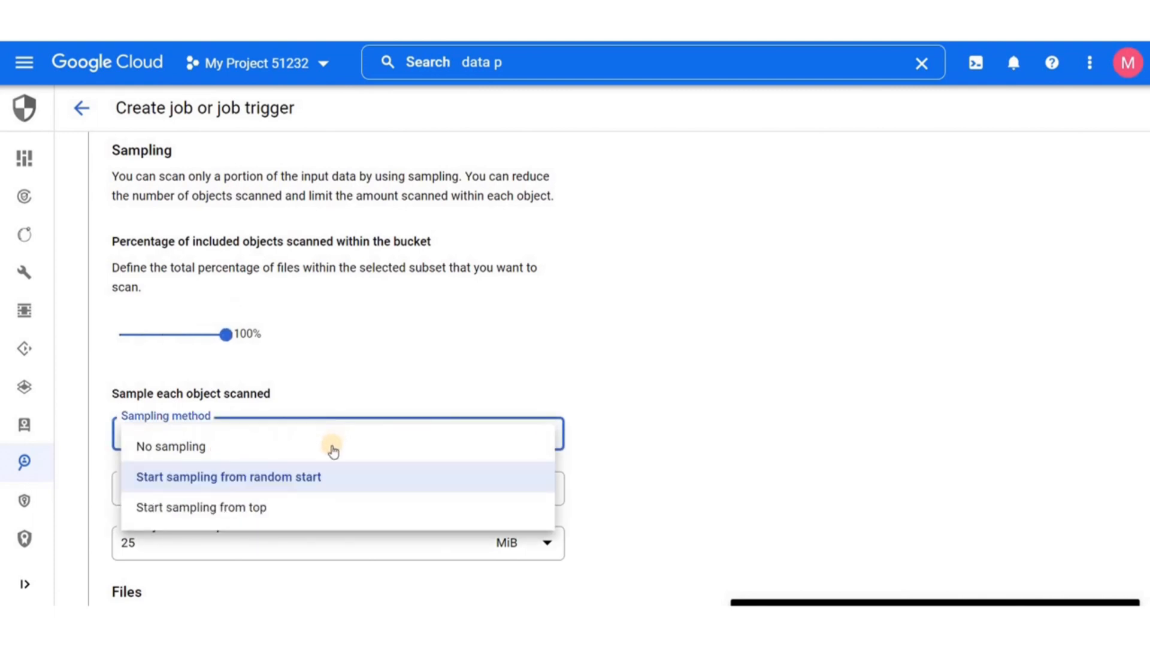
{"action": "left_click", "coordinate": [202, 507]}
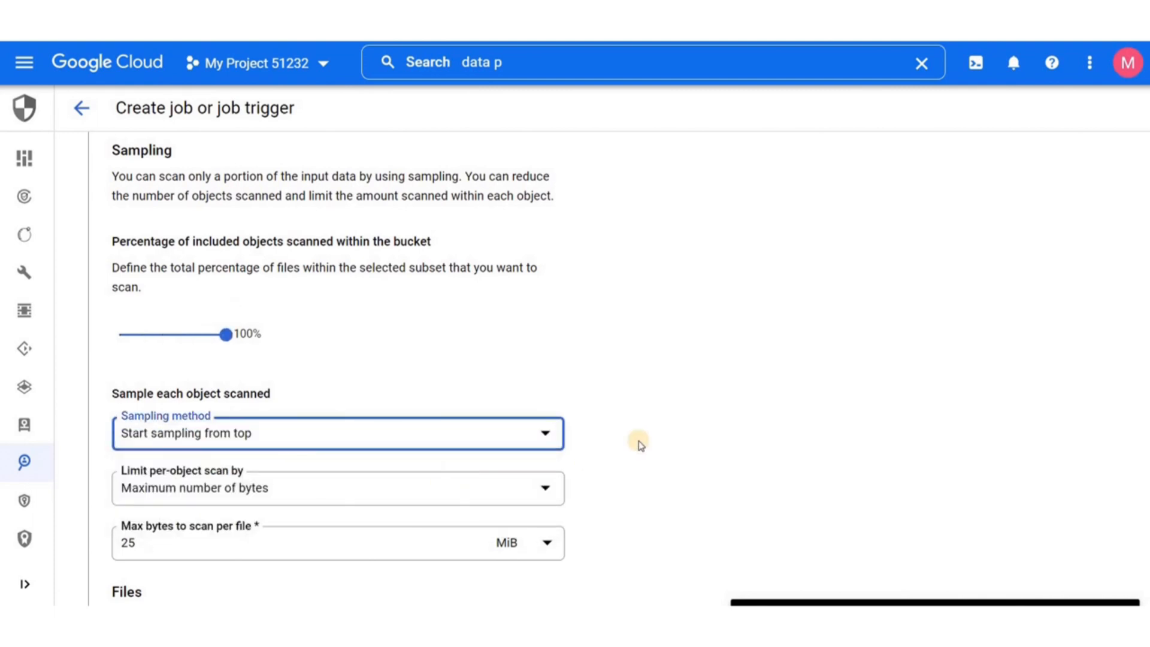
- Keep all supported file types and leave no exclude path patterns
{"action": "scroll", "scroll_direction": "down", "scroll_amount": 3}
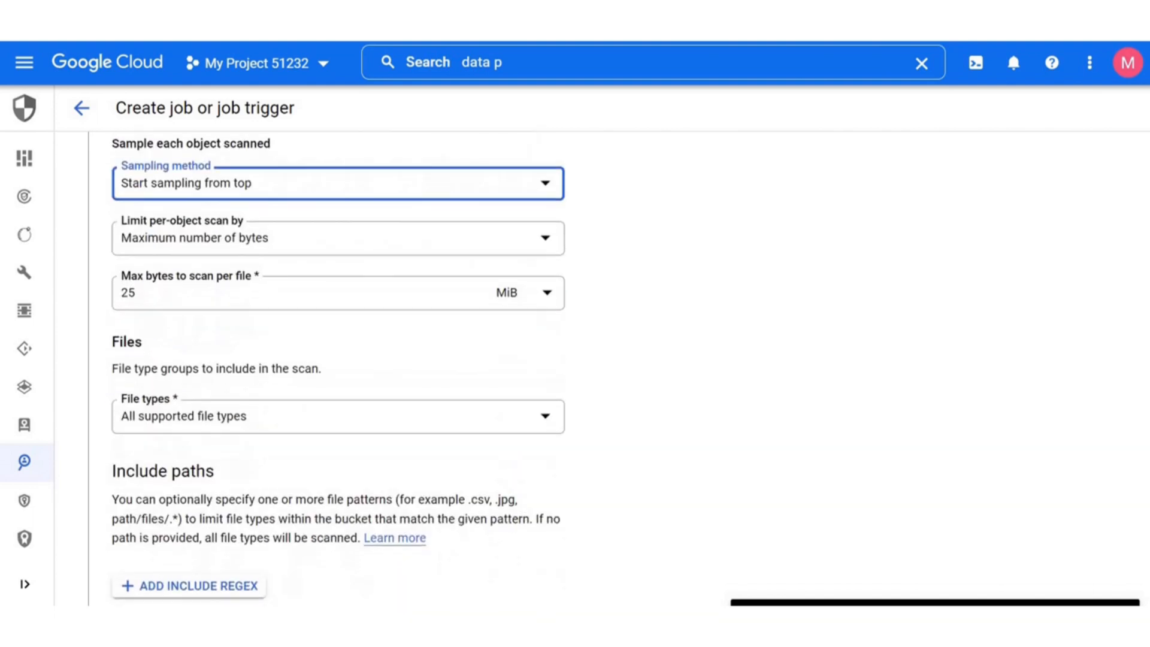
{"action": "scroll", "scroll_direction": "down", "scroll_amount": 3}
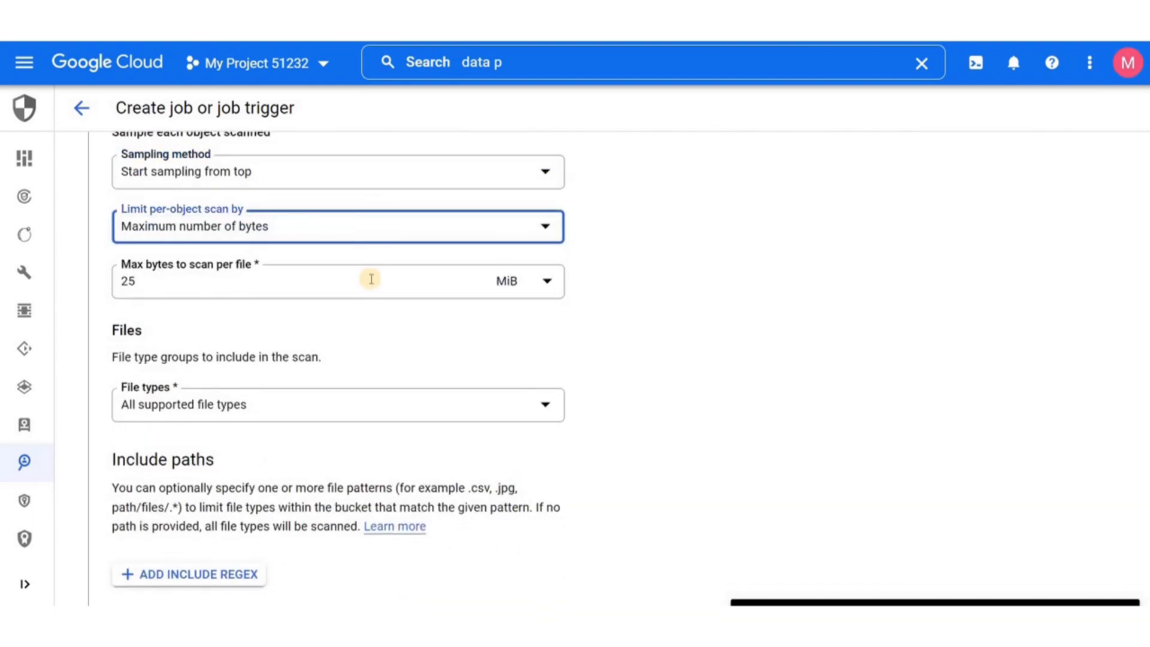
{"action": "mouse_move", "coordinate": [416, 275]}
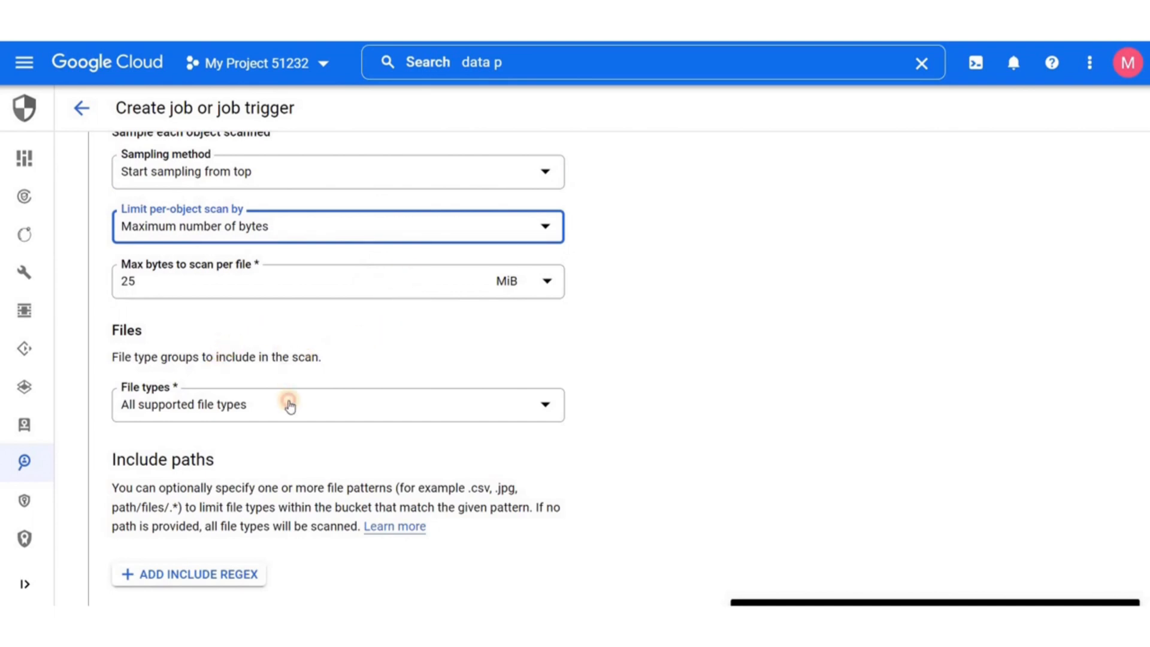
{"action": "left_click", "coordinate": [290, 405]}
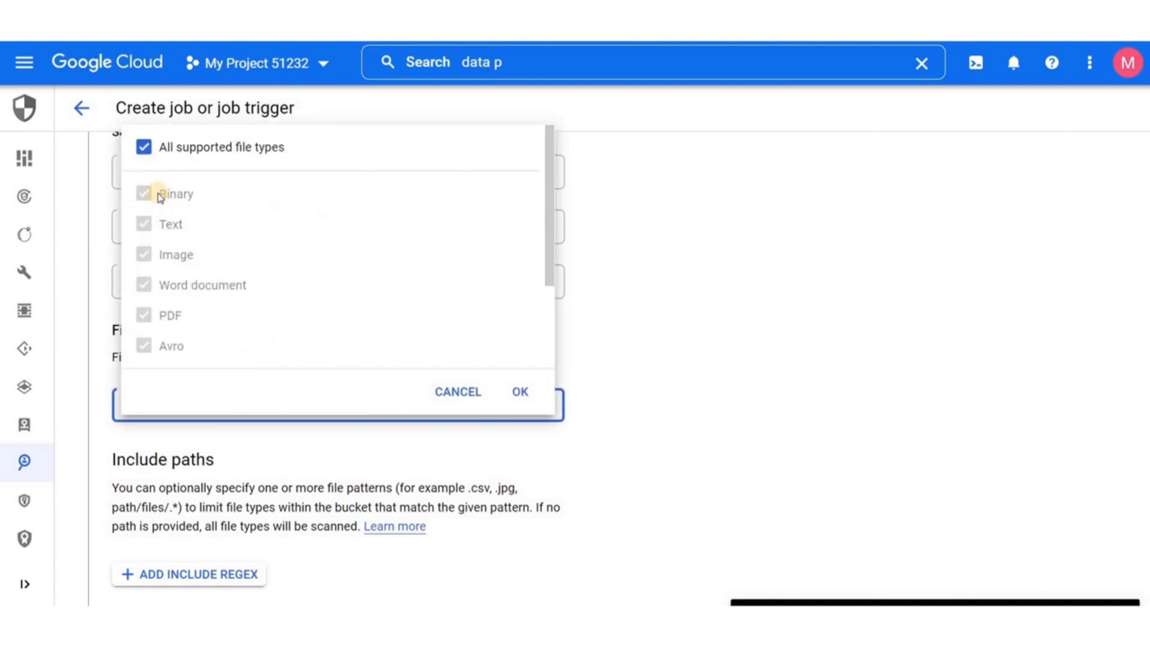
{"action": "mouse_move", "coordinate": [188, 262]}
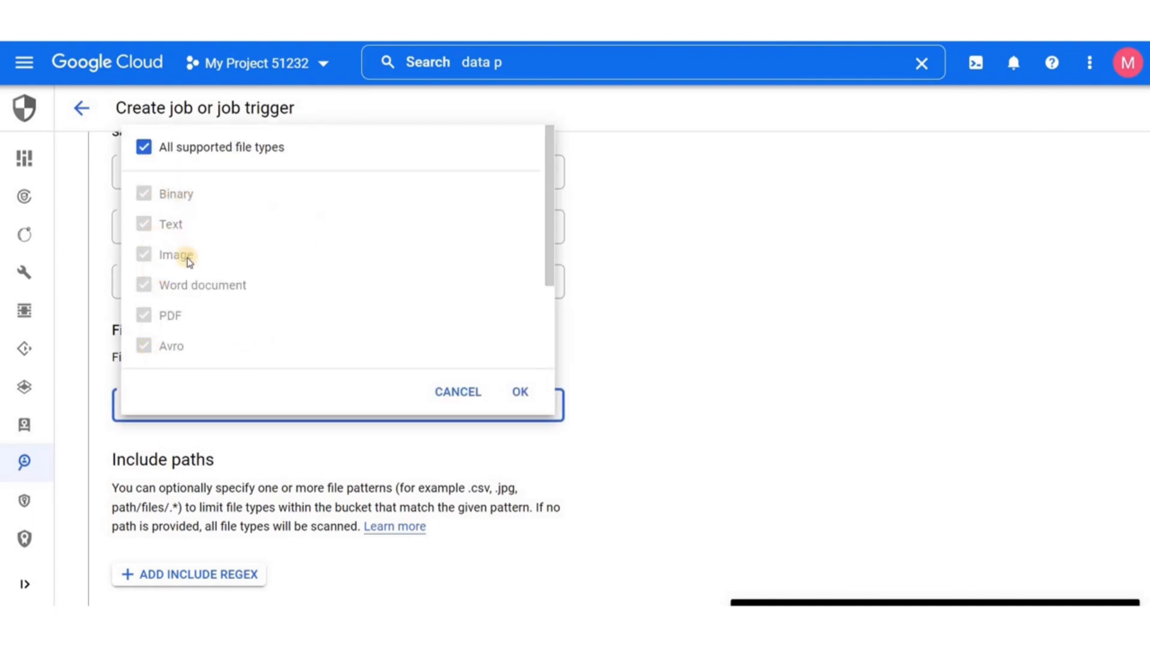
{"action": "mouse_move", "coordinate": [160, 229]}
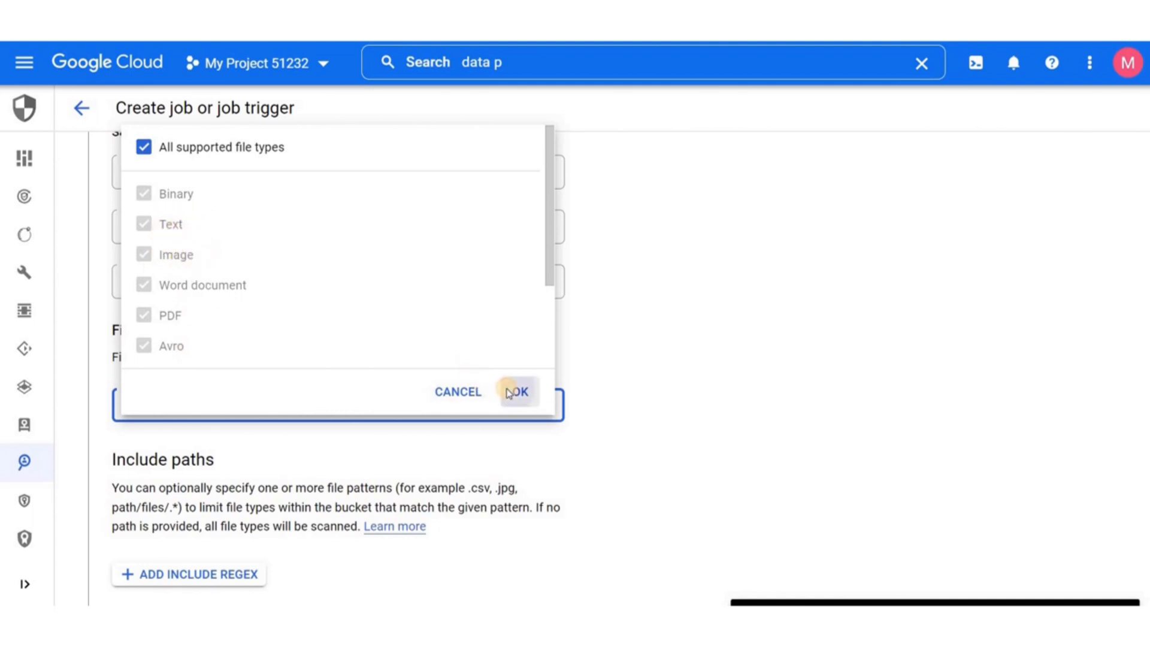
{"action": "left_click", "coordinate": [521, 392]}
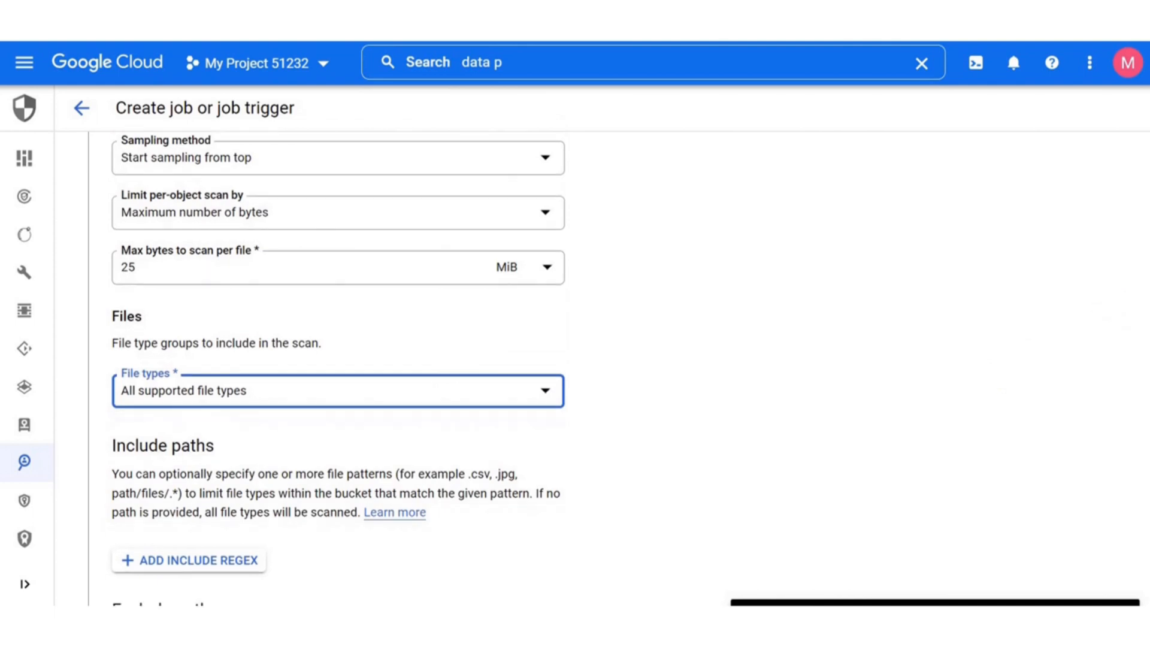
{"action": "scroll", "scroll_direction": "down", "scroll_amount": 3}
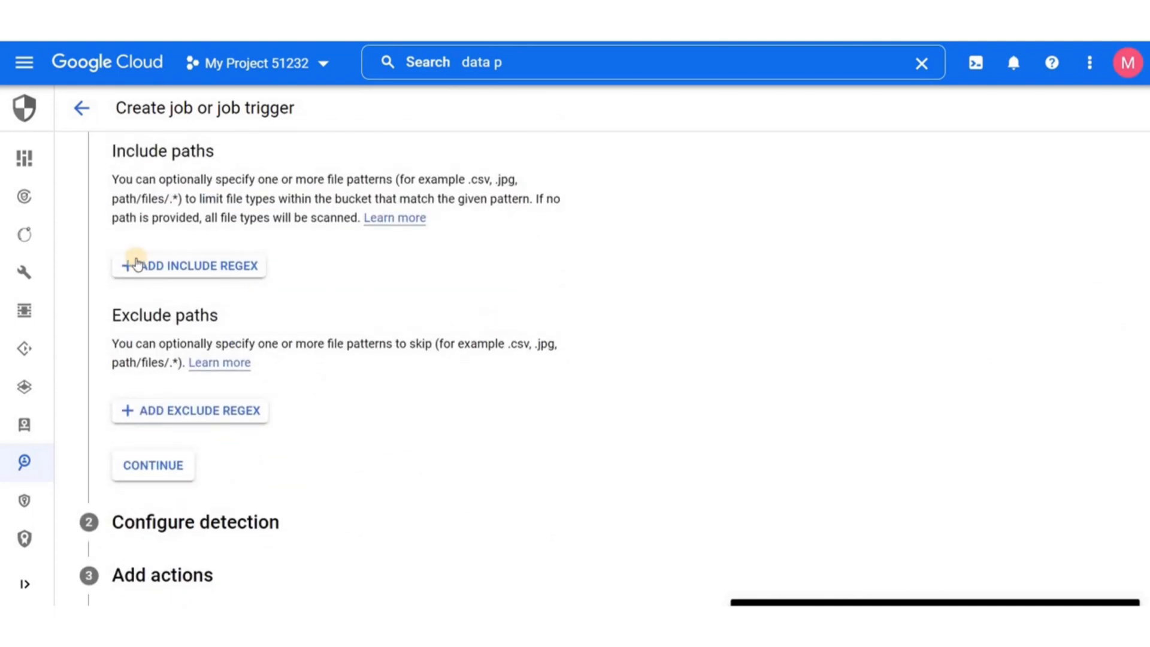
{"action": "left_click", "coordinate": [189, 266]}
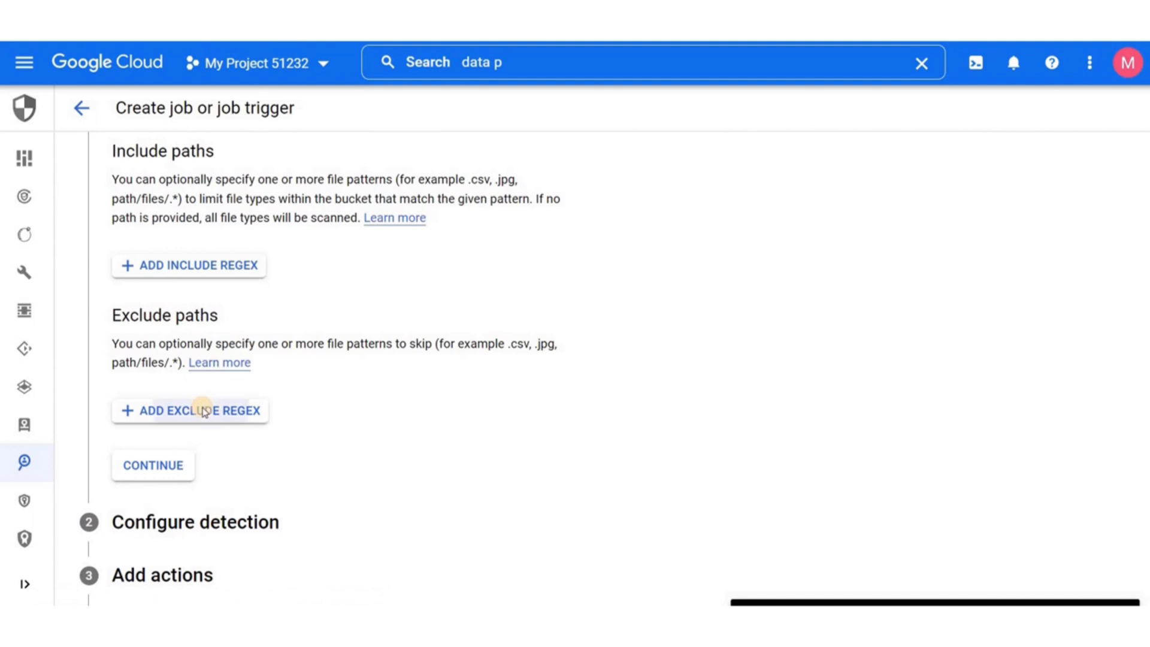
{"action": "left_click", "coordinate": [191, 411]}
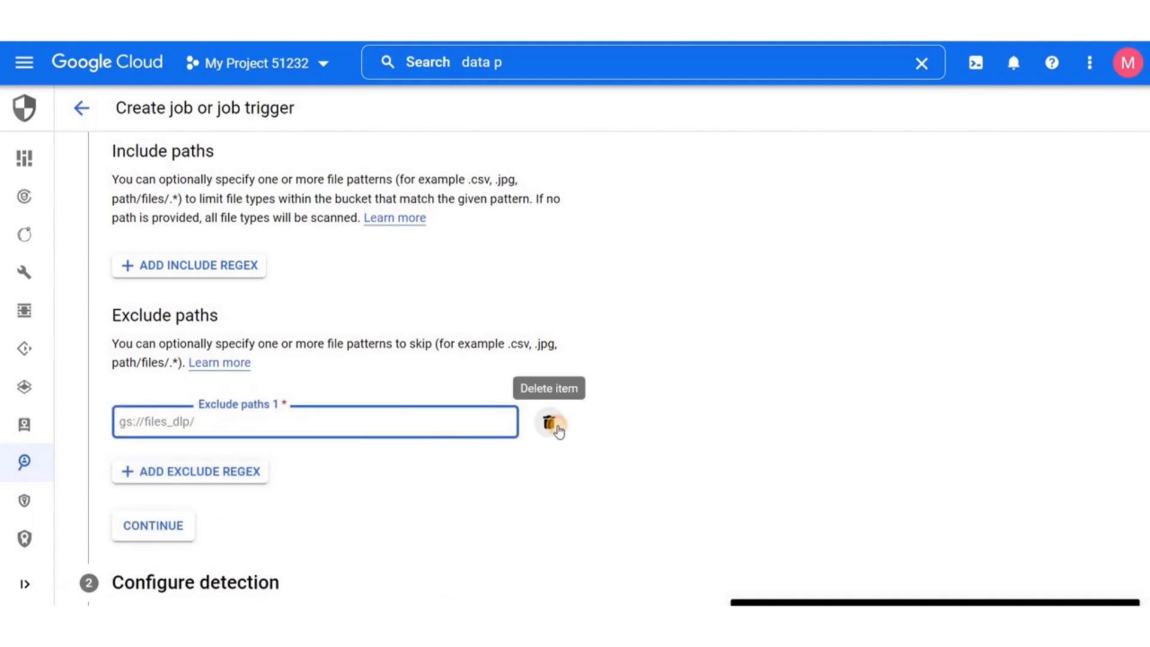
{"action": "left_click", "coordinate": [552, 423]}
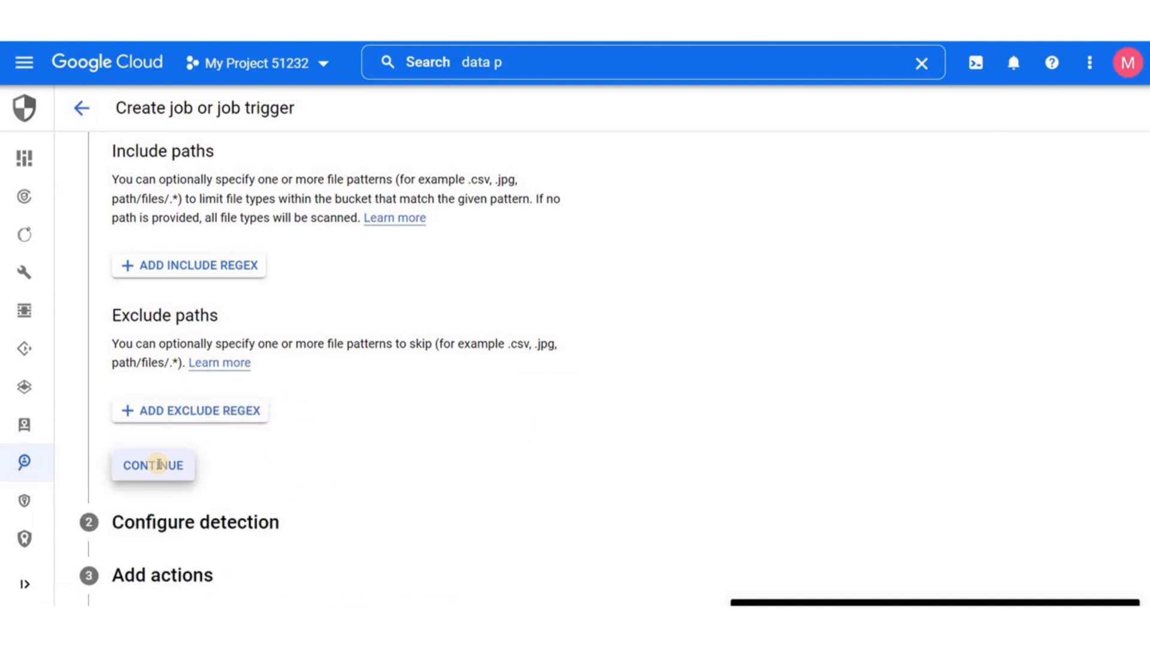
- In detection settings, restrict scanned infoTypes to EMAIL_ADDRESS and PHONE_NUMBER
{"action": "left_click", "coordinate": [152, 465]}
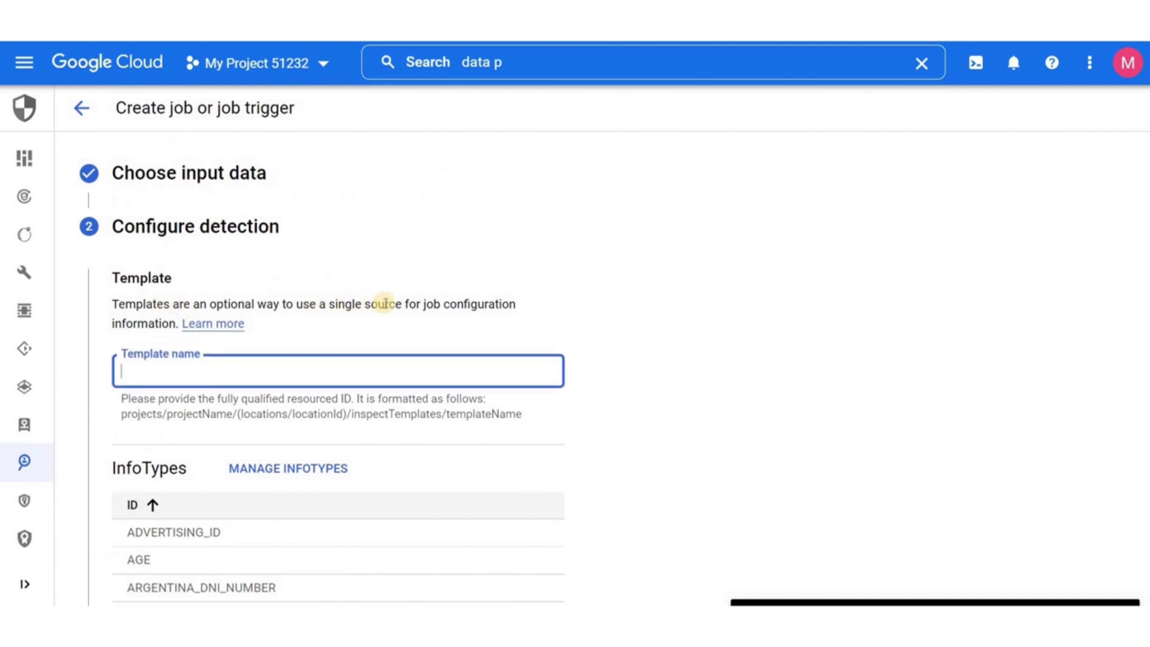
{"action": "mouse_move", "coordinate": [708, 396]}
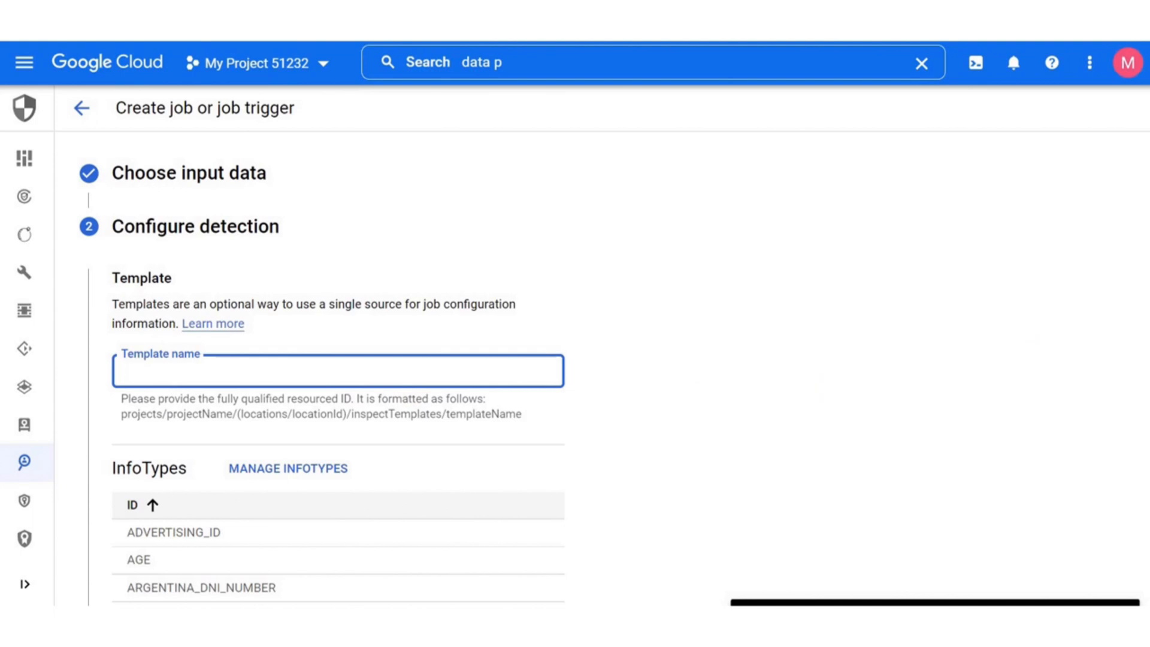
{"action": "scroll", "scroll_direction": "down", "scroll_amount": 3}
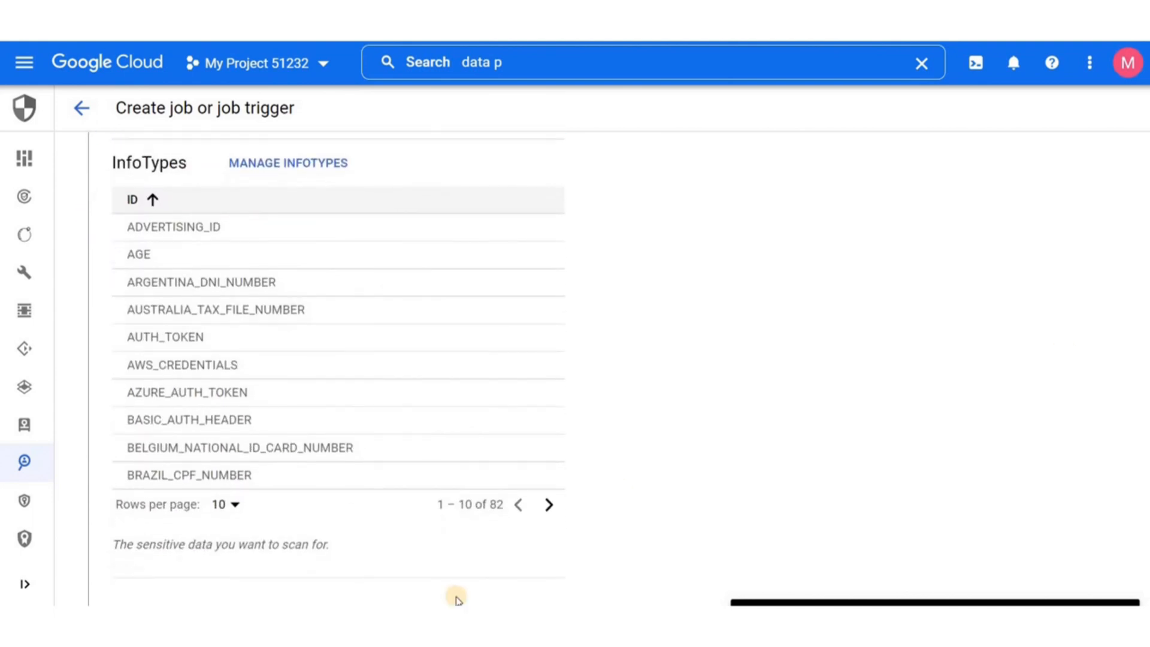
{"action": "mouse_move", "coordinate": [295, 178]}
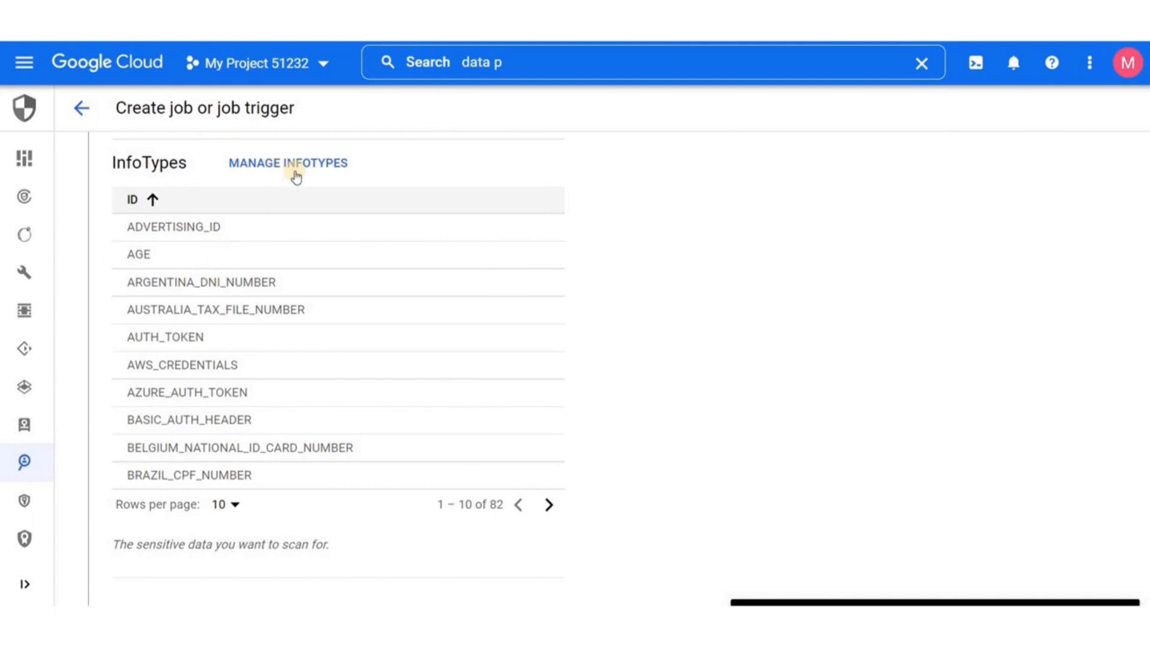
{"action": "left_click", "coordinate": [288, 163]}
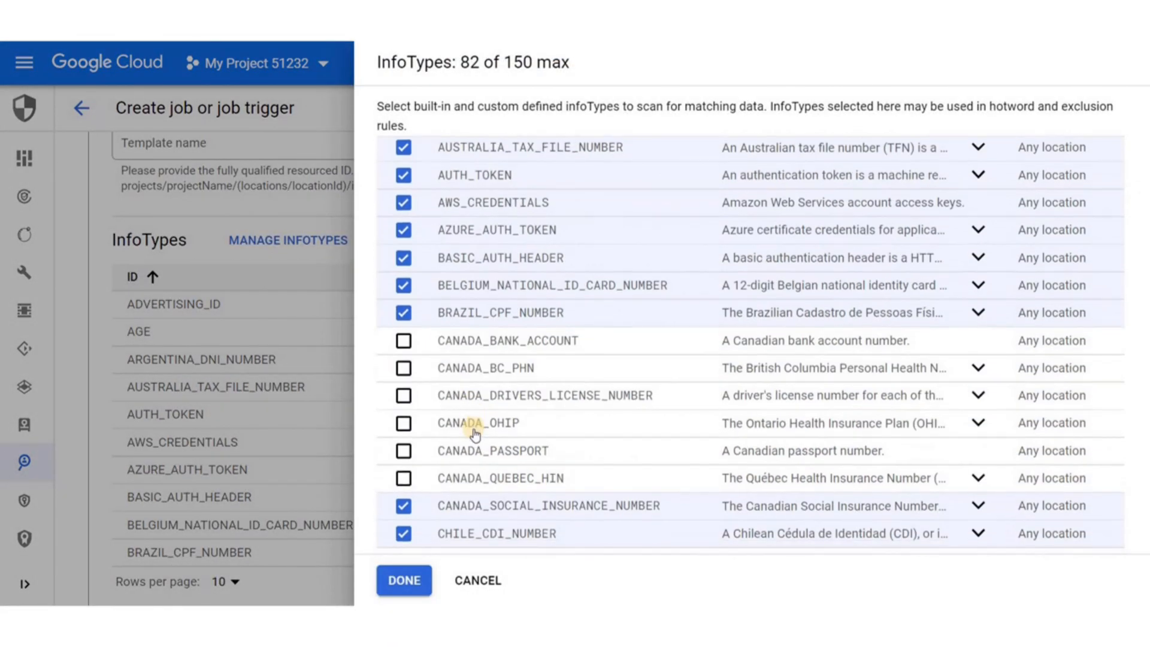
{"action": "scroll", "scroll_direction": "down", "scroll_amount": 3}
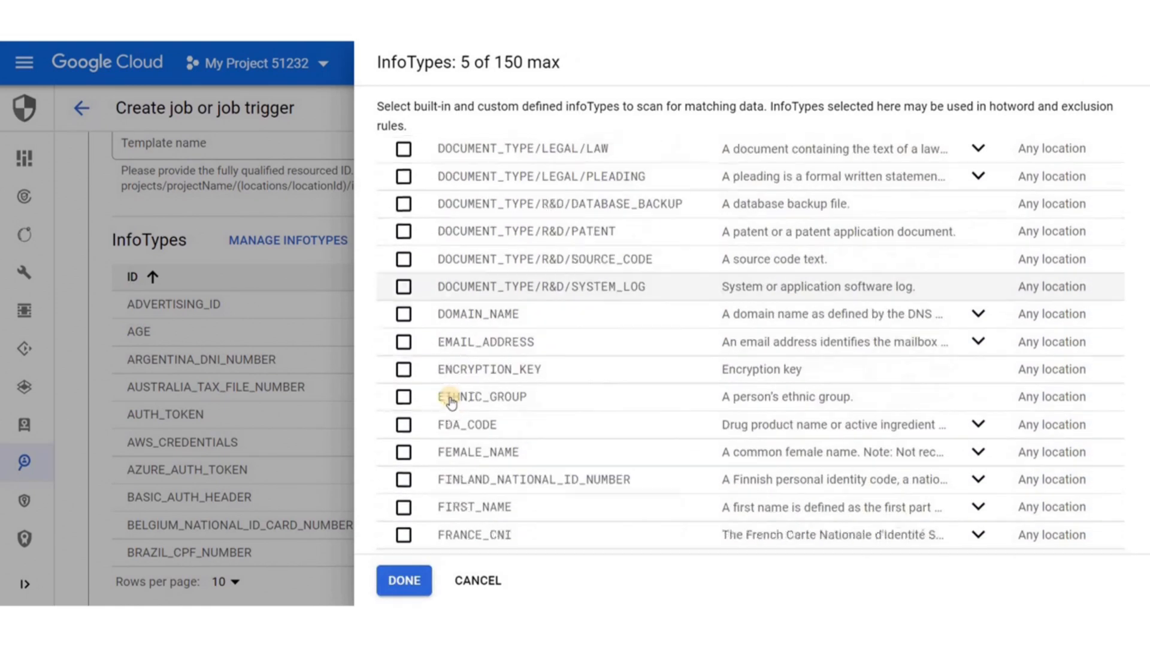
{"action": "left_click", "coordinate": [403, 341]}
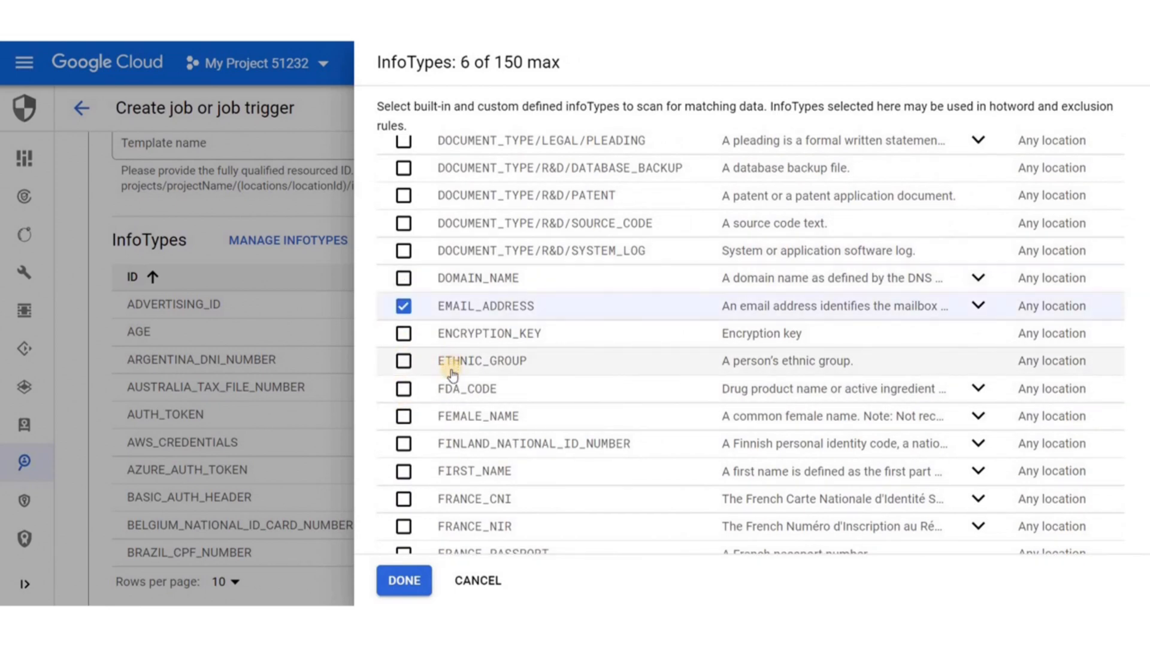
{"action": "scroll", "scroll_direction": "down", "scroll_amount": 3}
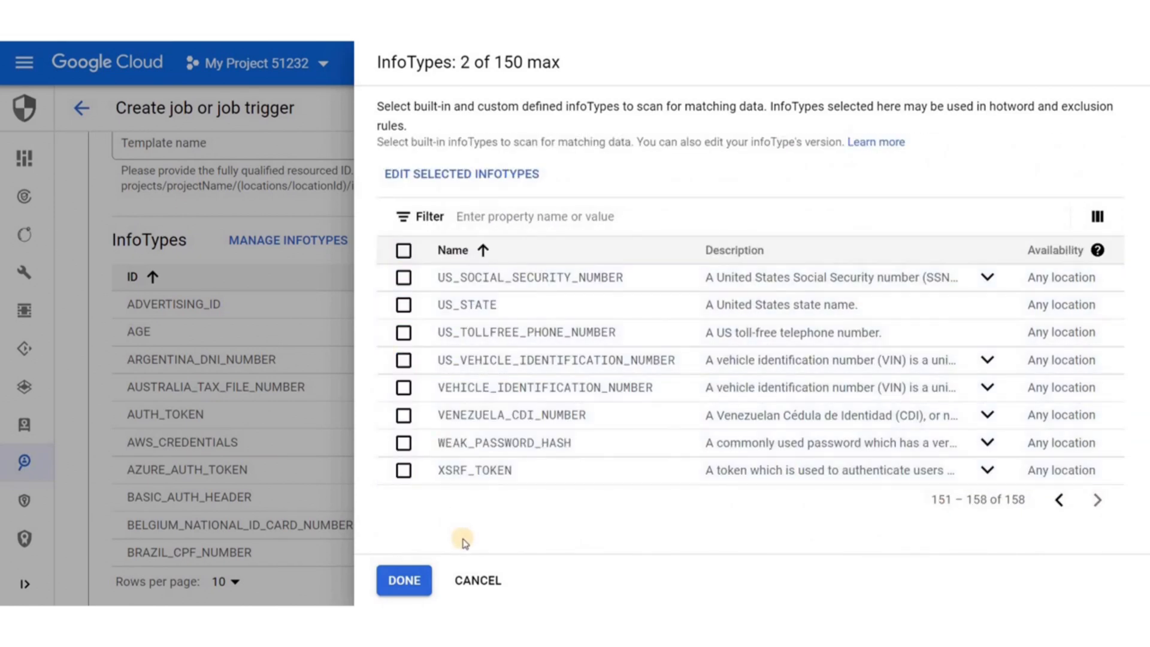
{"action": "left_click", "coordinate": [403, 580]}
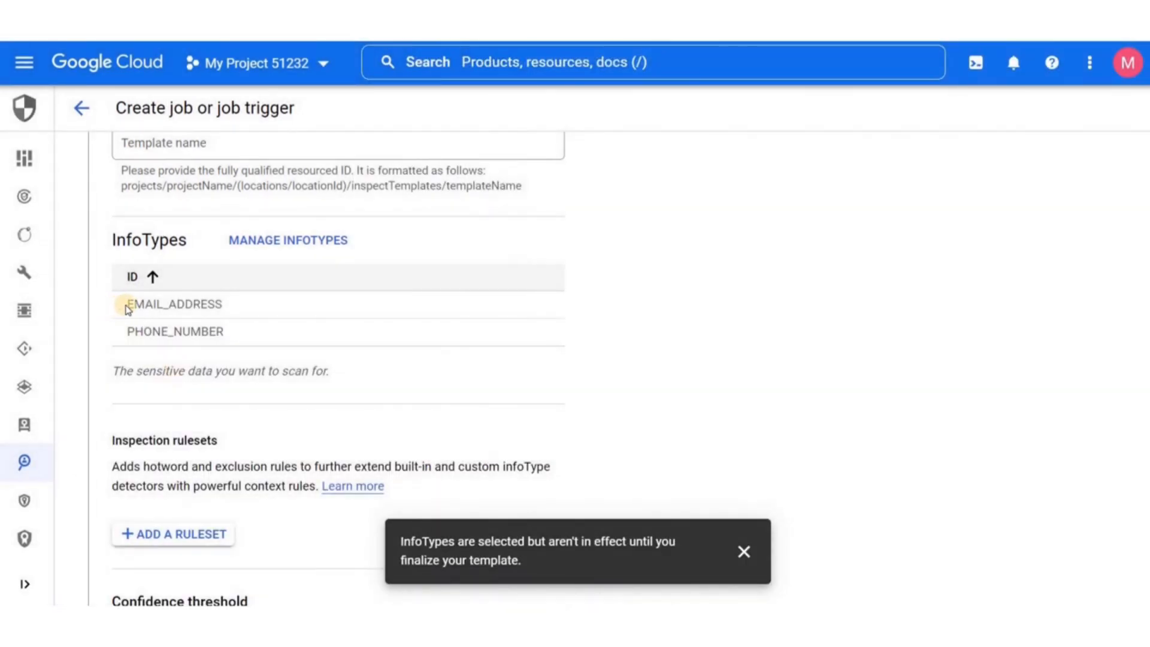
{"action": "mouse_move", "coordinate": [234, 347]}
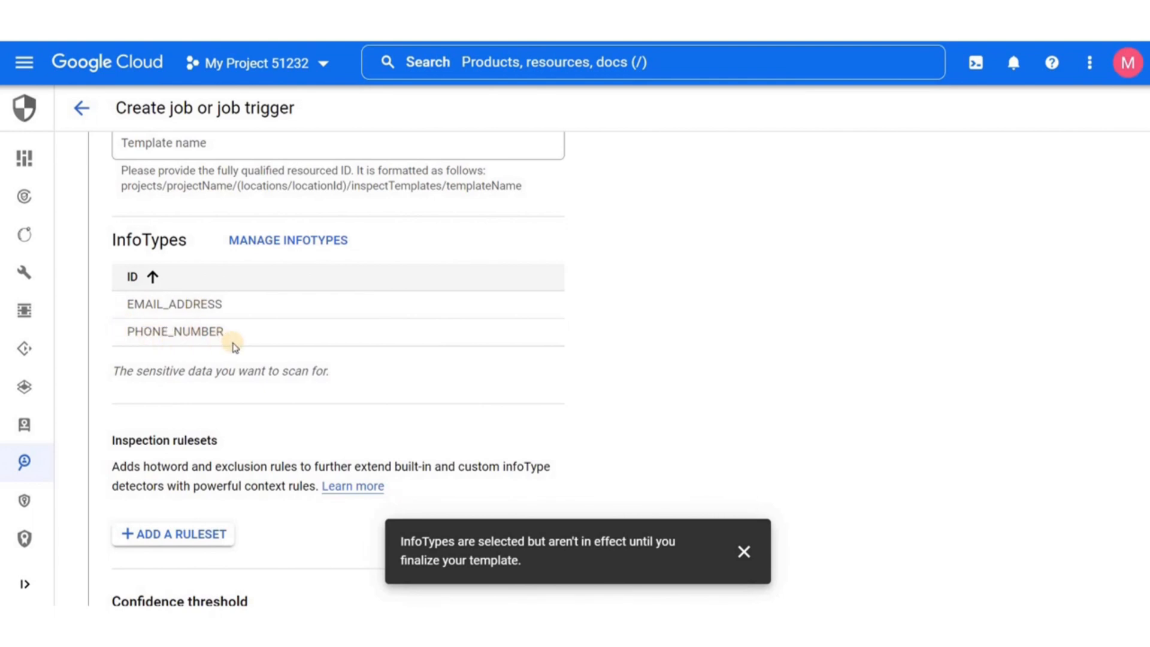
{"action": "scroll", "scroll_direction": "down", "scroll_amount": 3}
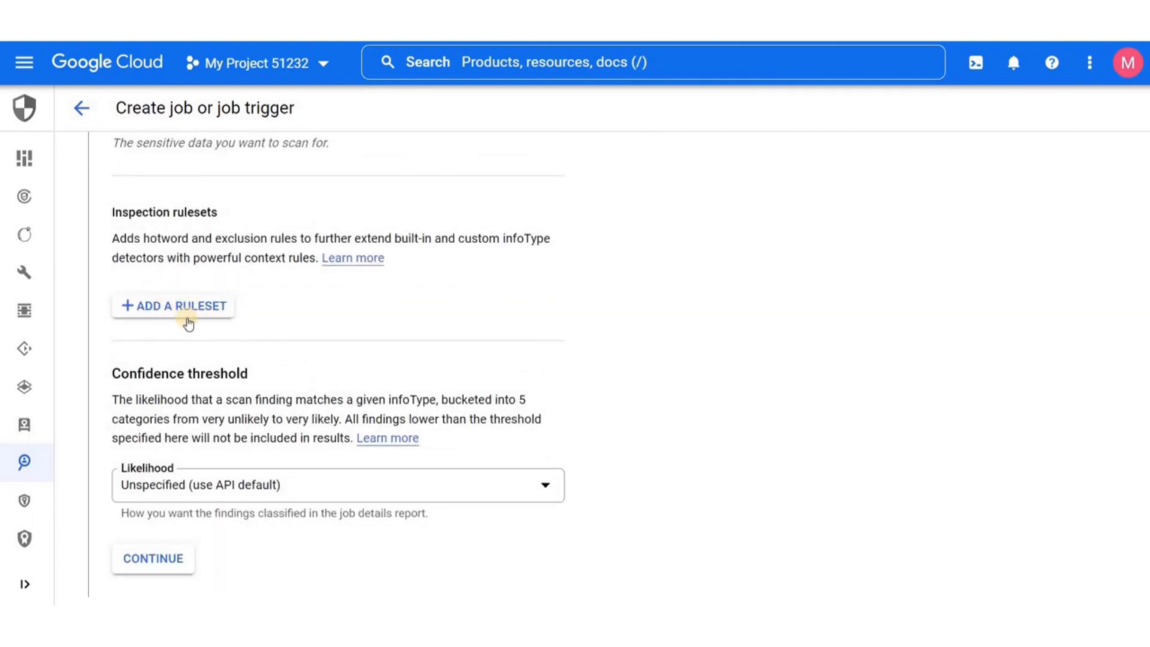
{"action": "scroll", "scroll_direction": "down", "scroll_amount": 3}
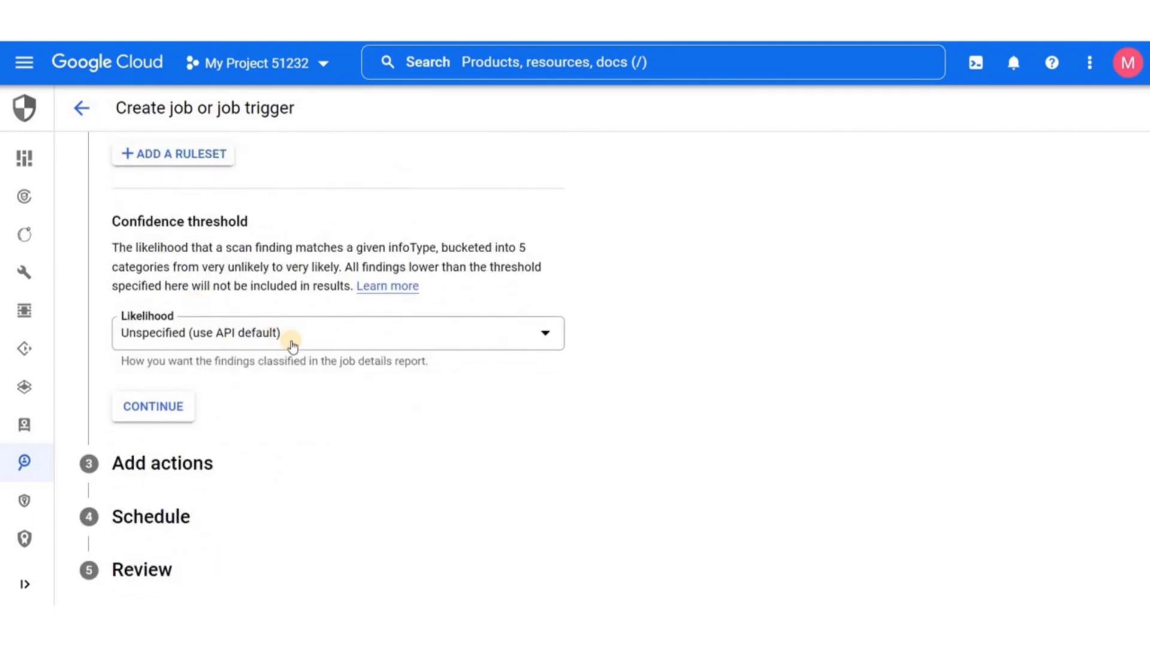
{"action": "mouse_move", "coordinate": [230, 344]}
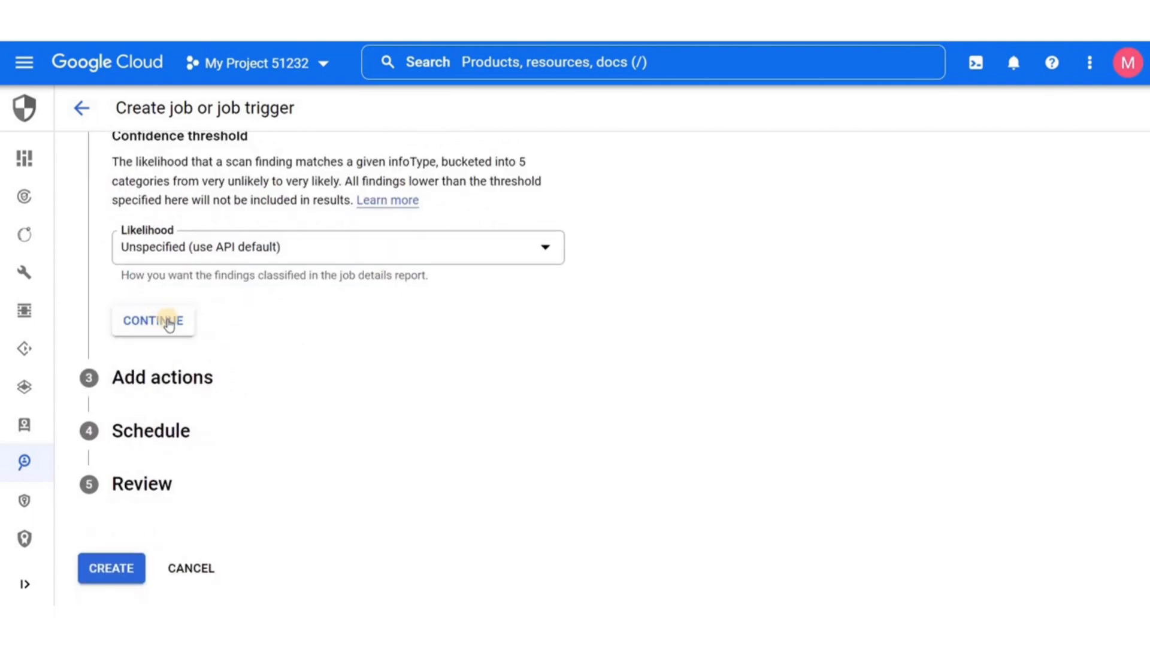
- Go to the Add actions step and scroll through it, leaving every action off
{"action": "left_click", "coordinate": [152, 320]}
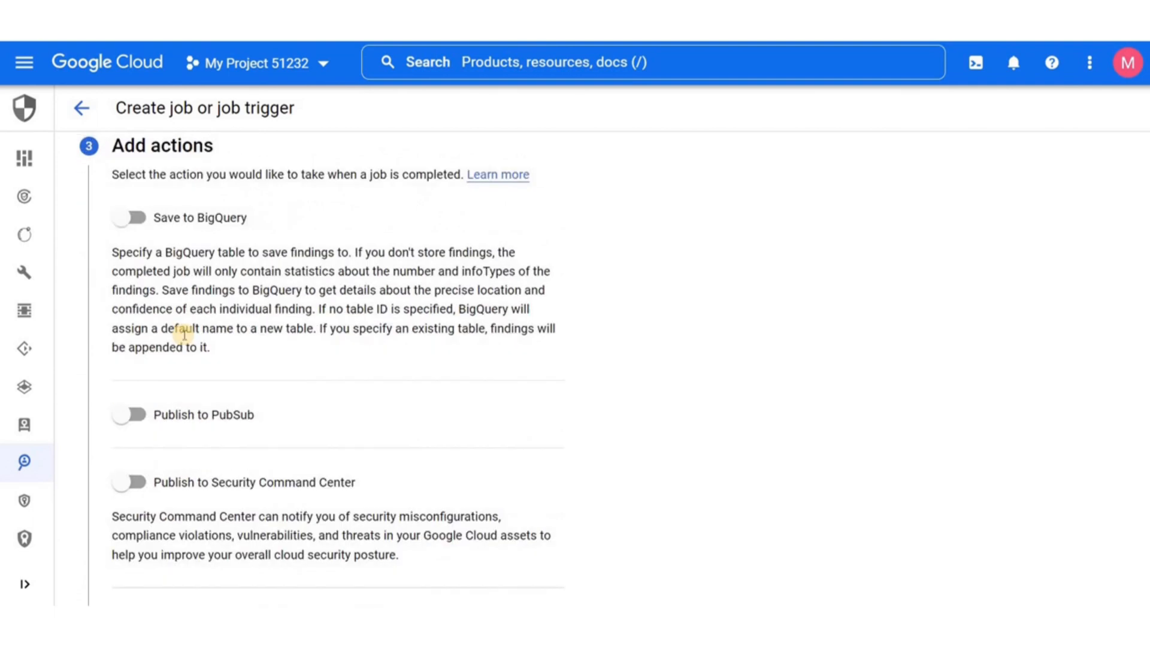
{"action": "scroll", "scroll_direction": "down", "scroll_amount": 3}
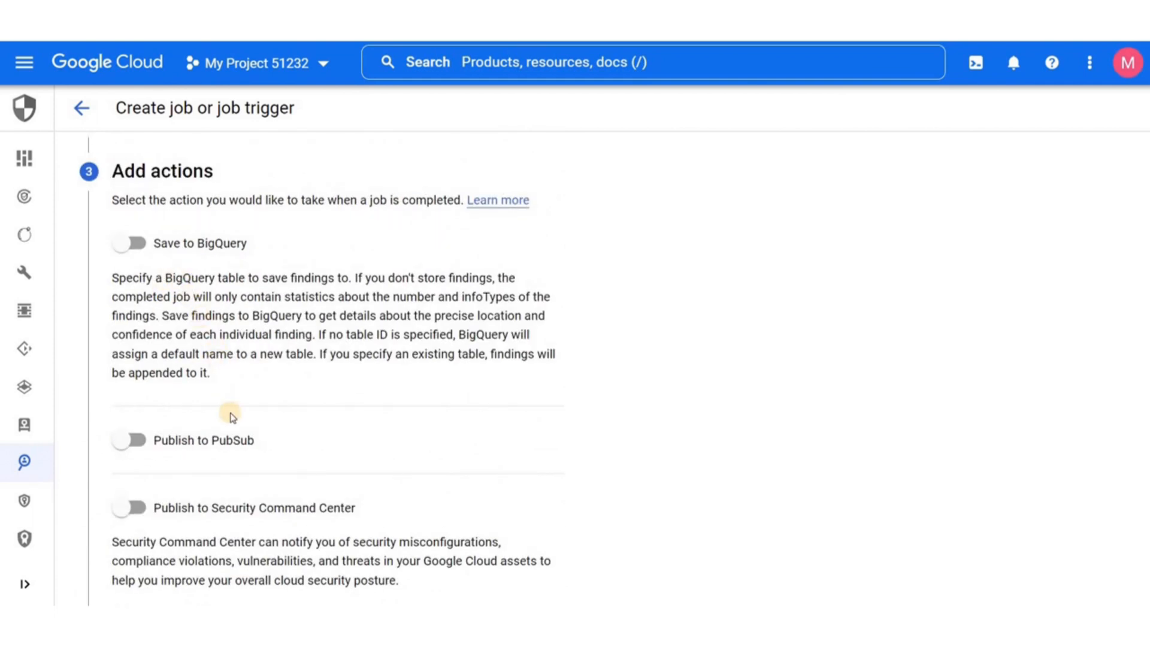
{"action": "scroll", "scroll_direction": "down", "scroll_amount": 3}
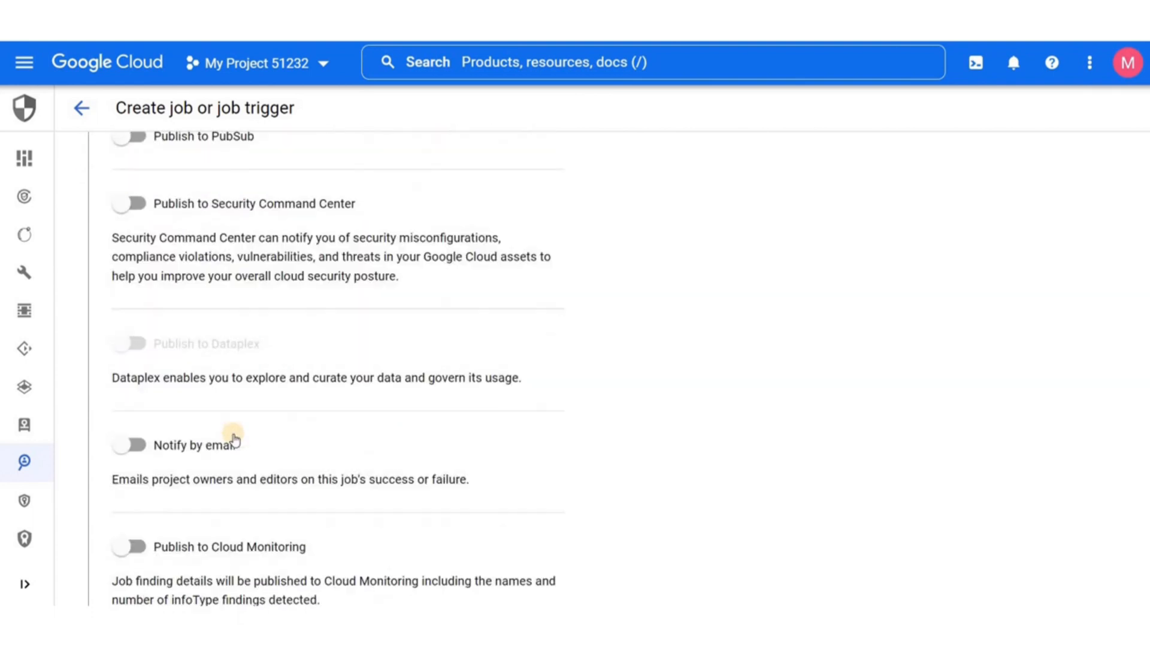
{"action": "scroll", "scroll_direction": "down", "scroll_amount": 3}
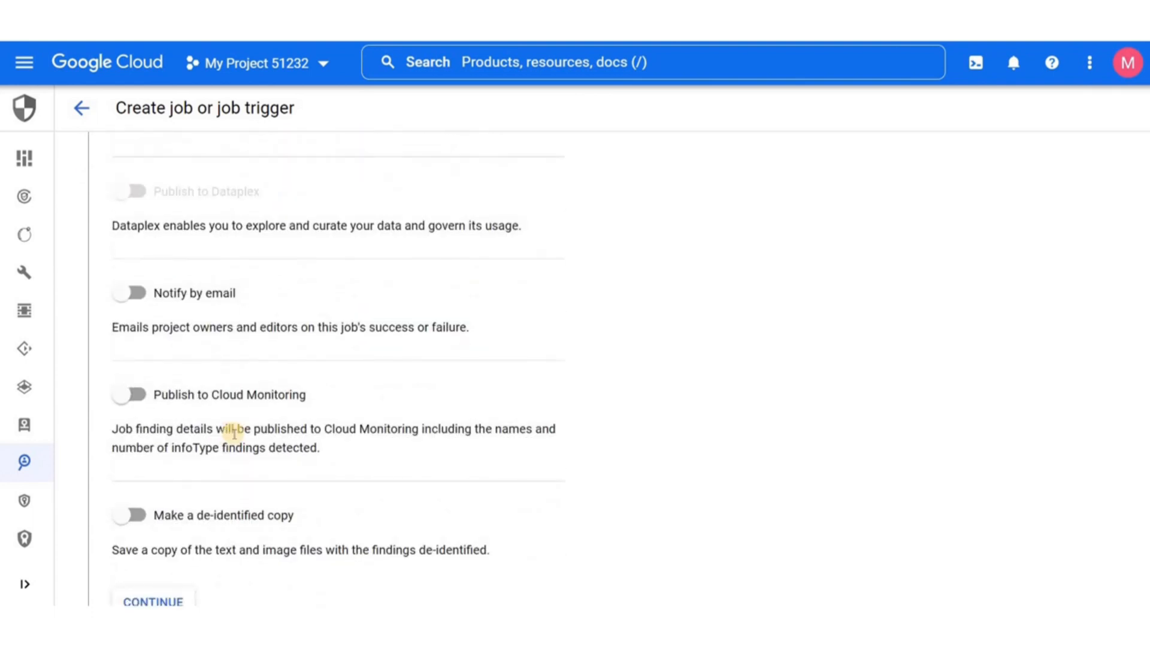
{"action": "scroll", "scroll_direction": "down", "scroll_amount": 3}
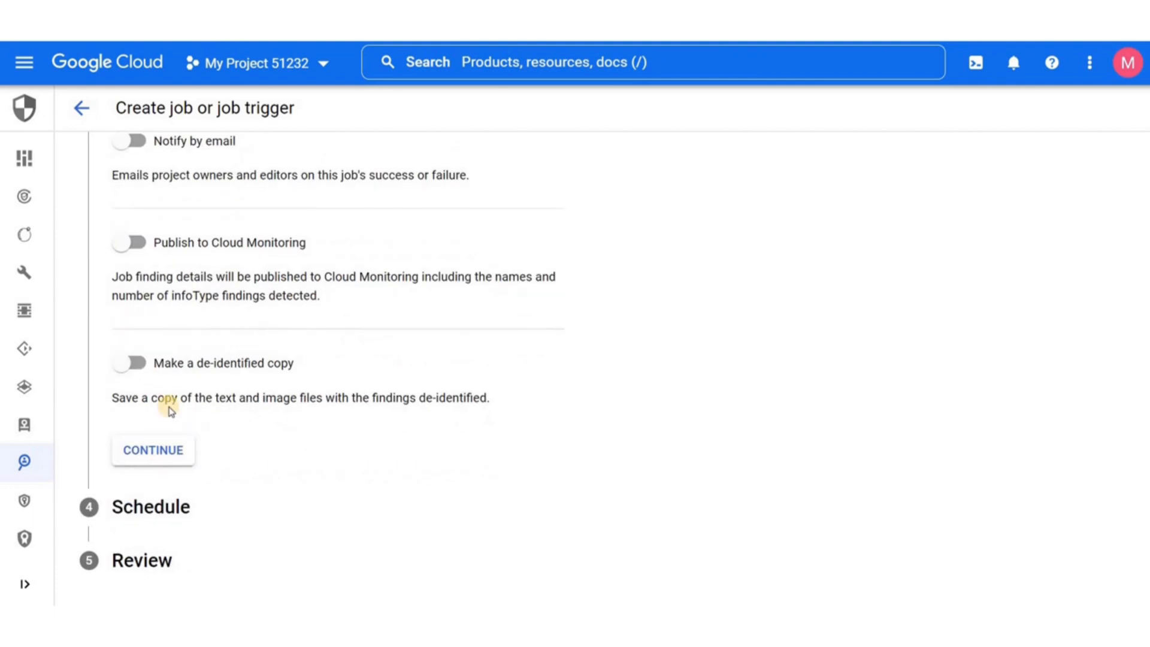
- Set the job schedule to None so dlp-inspect runs once on creation
{"action": "left_click", "coordinate": [153, 449]}
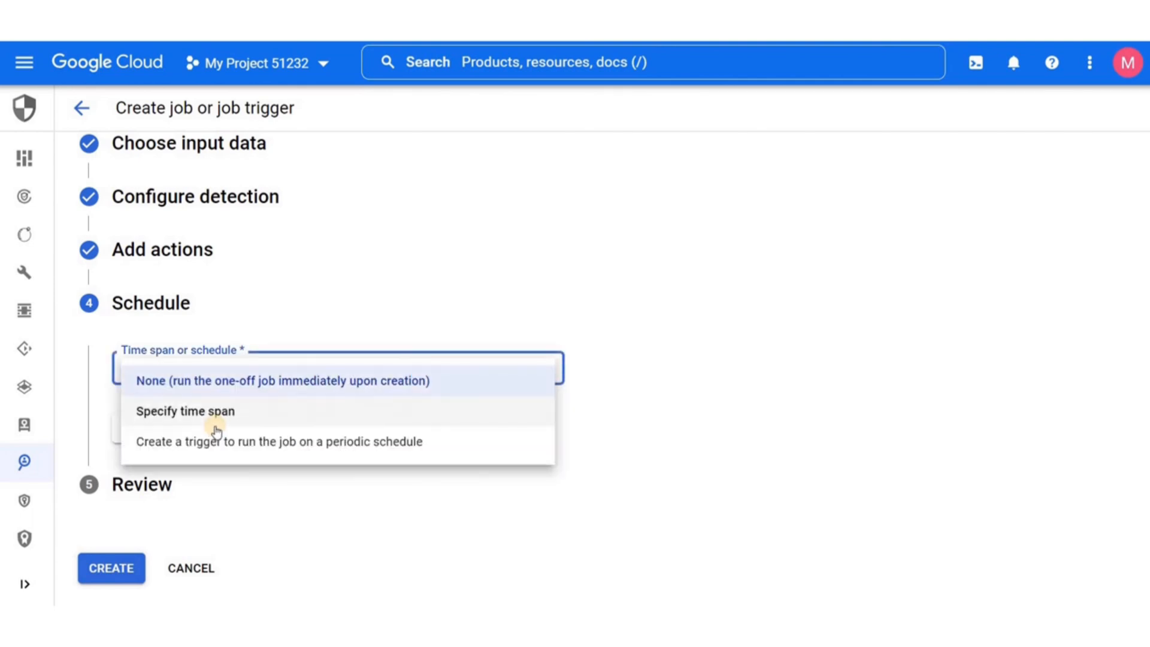
{"action": "mouse_move", "coordinate": [279, 454]}
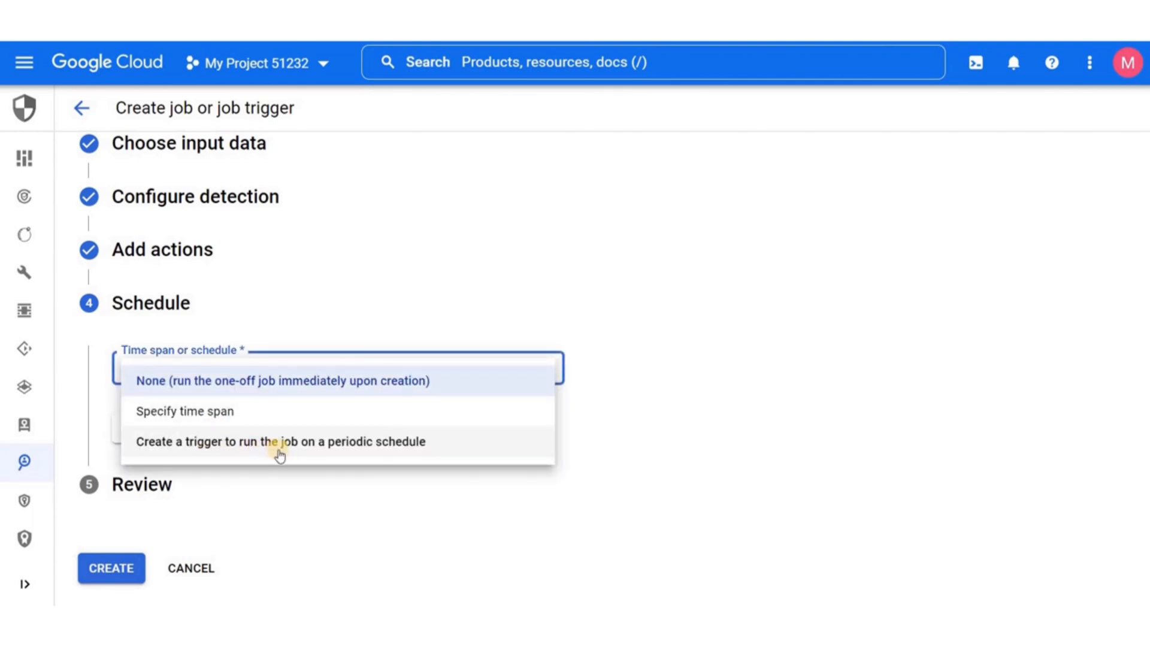
{"action": "mouse_move", "coordinate": [289, 455]}
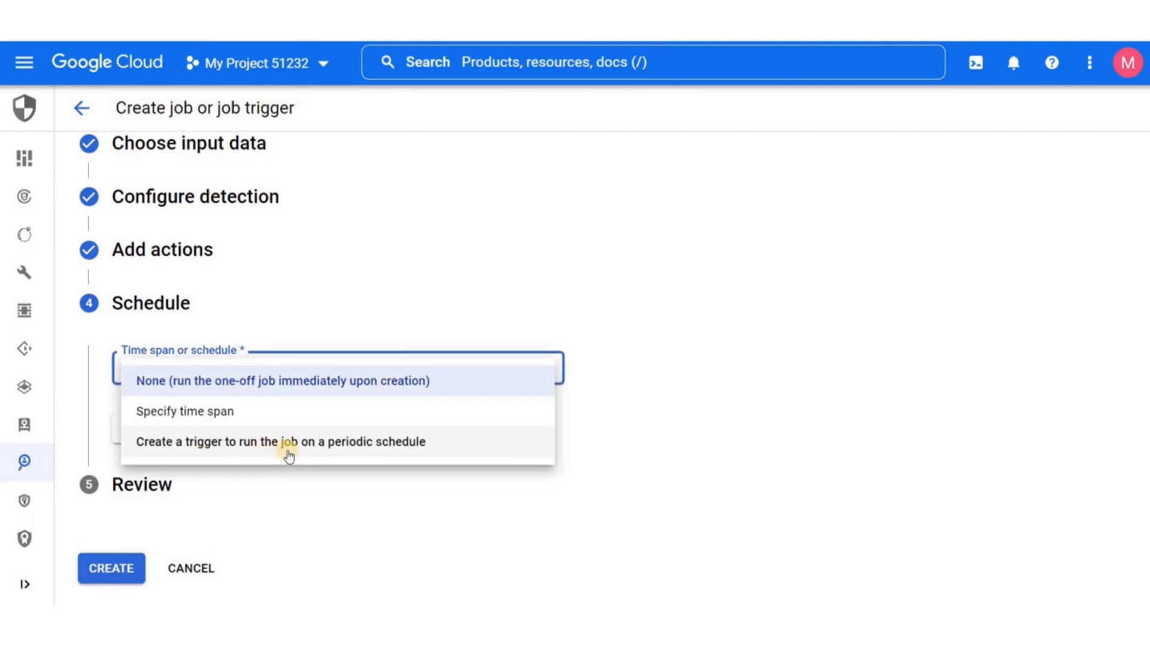
{"action": "mouse_move", "coordinate": [136, 413]}
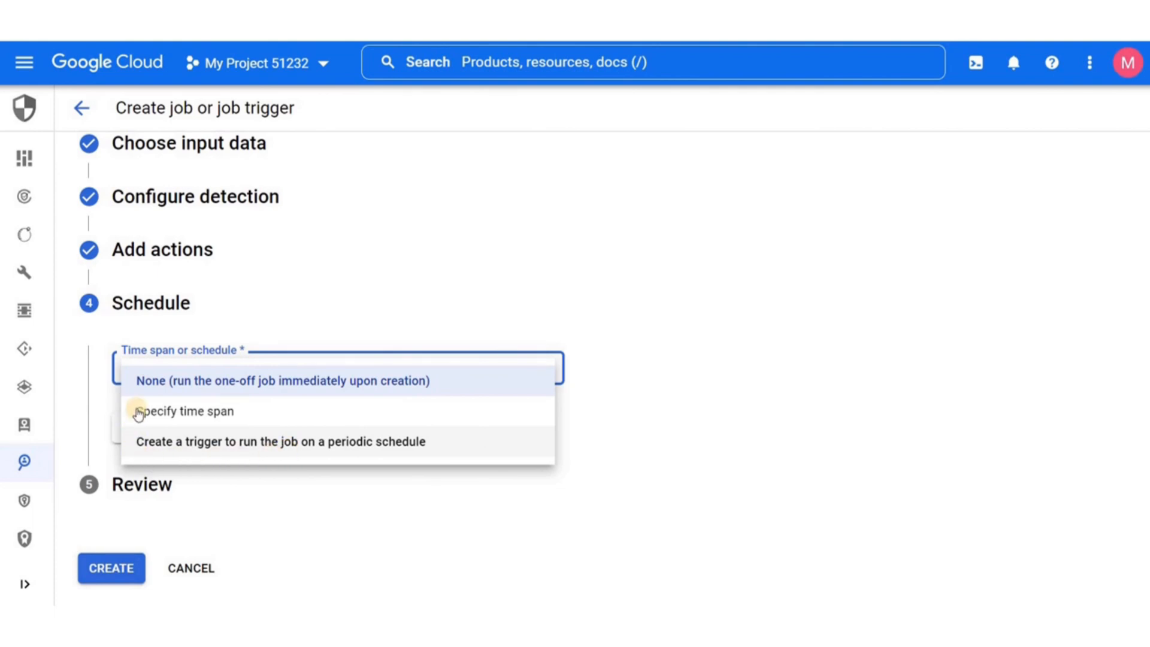
{"action": "mouse_move", "coordinate": [416, 385]}
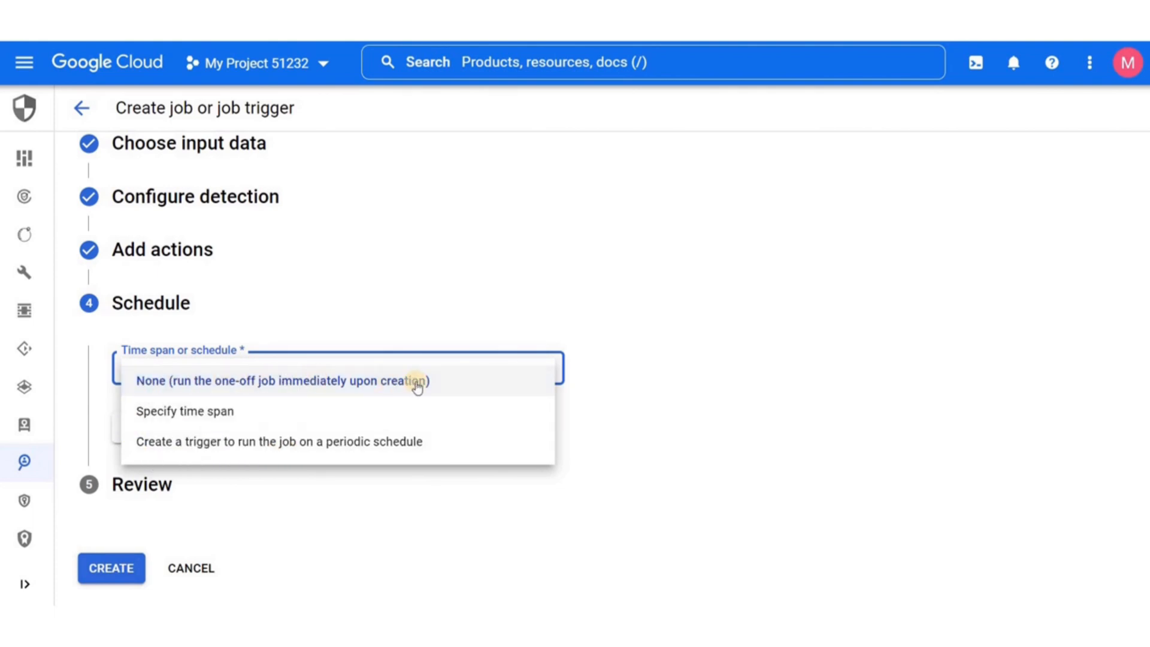
{"action": "left_click", "coordinate": [278, 381]}
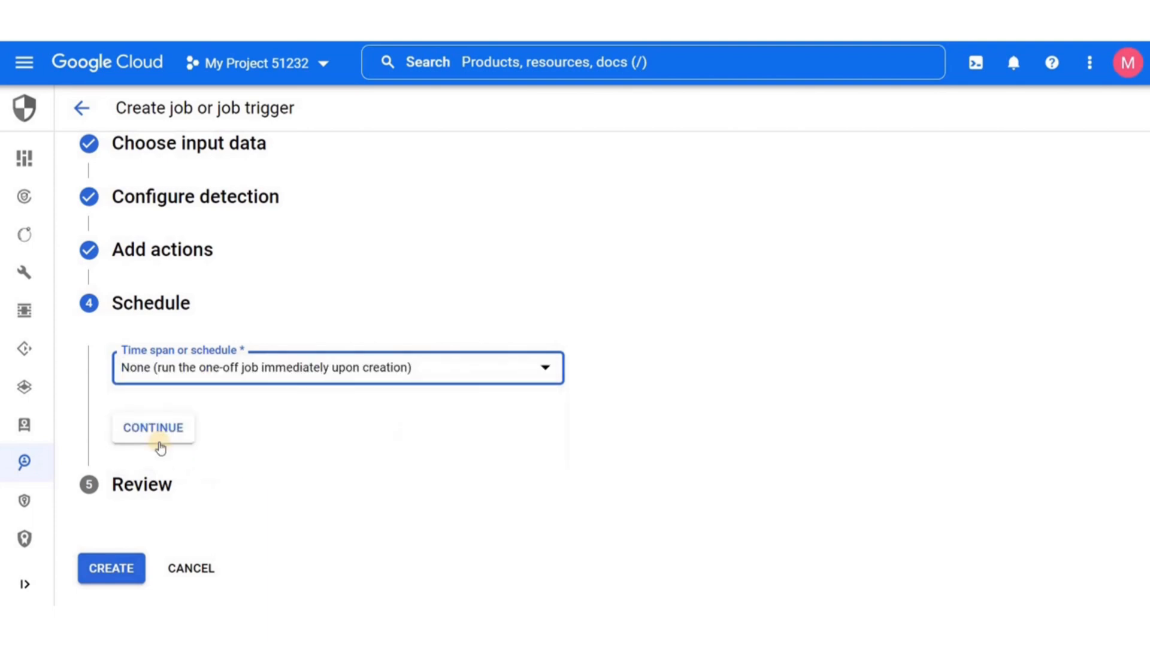
- Go to Review and scroll through the dlp-inspect job configuration JSON
{"action": "left_click", "coordinate": [153, 427]}
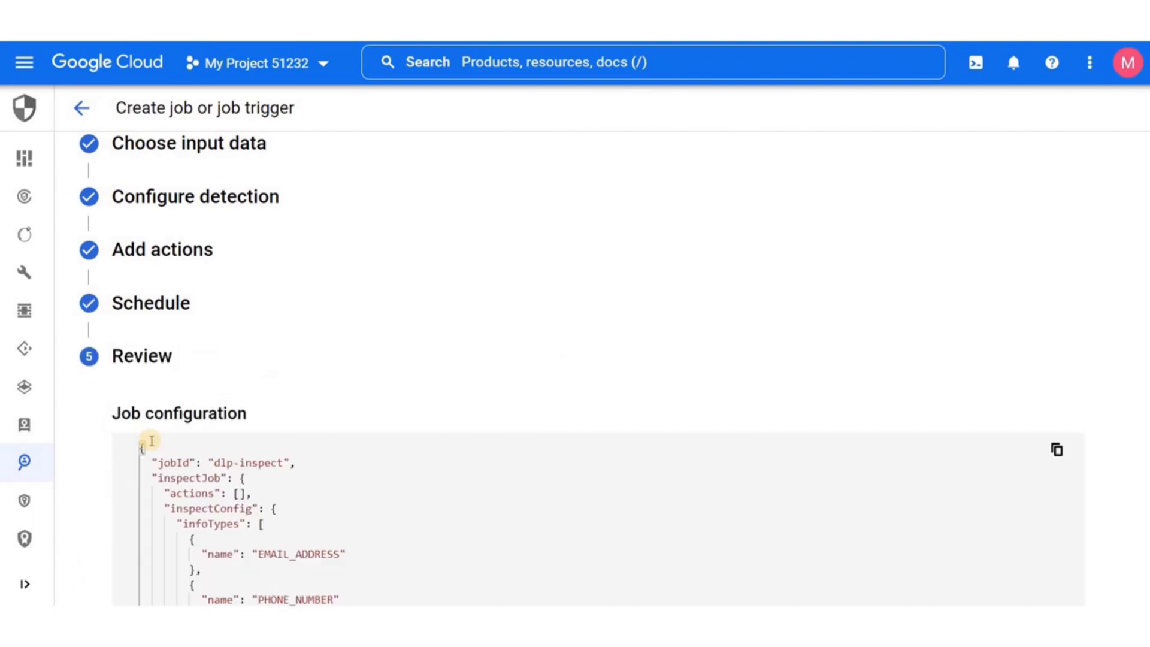
{"action": "scroll", "scroll_direction": "down", "scroll_amount": 3}
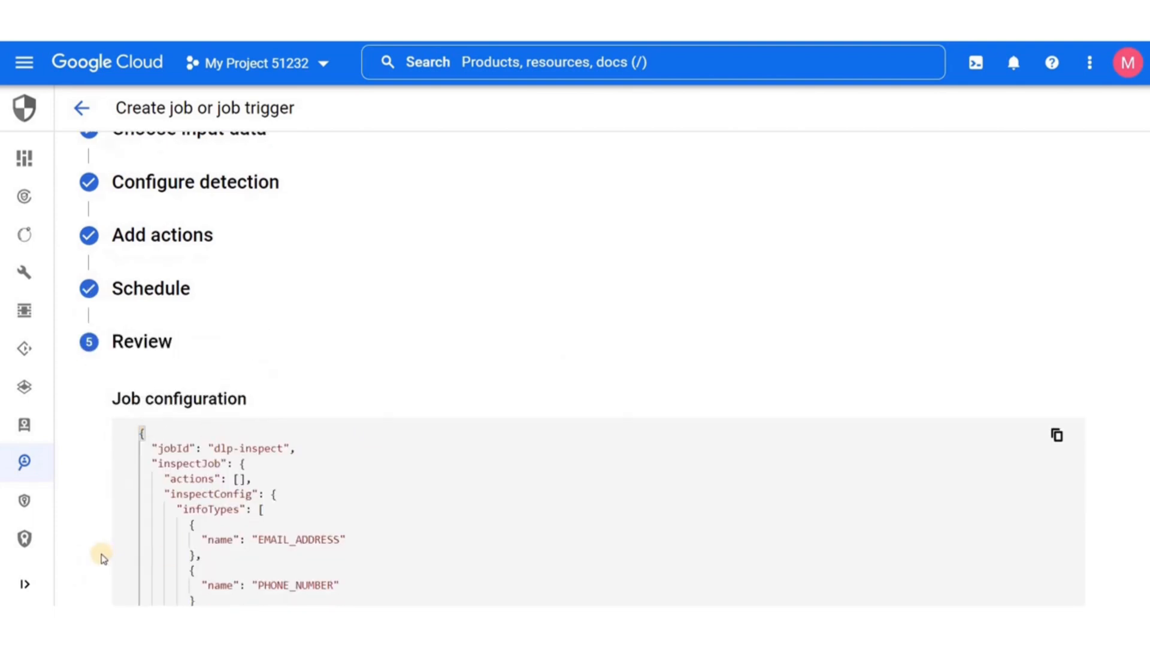
{"action": "scroll", "scroll_direction": "down", "scroll_amount": 3}
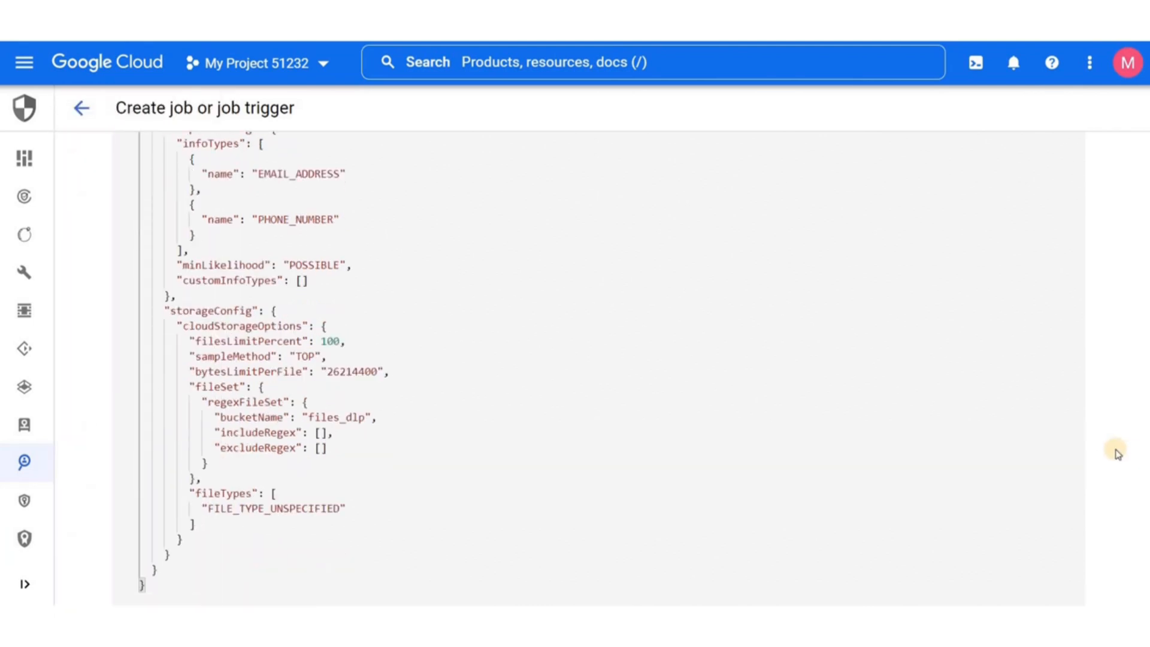
{"action": "scroll", "scroll_direction": "down", "scroll_amount": 3}
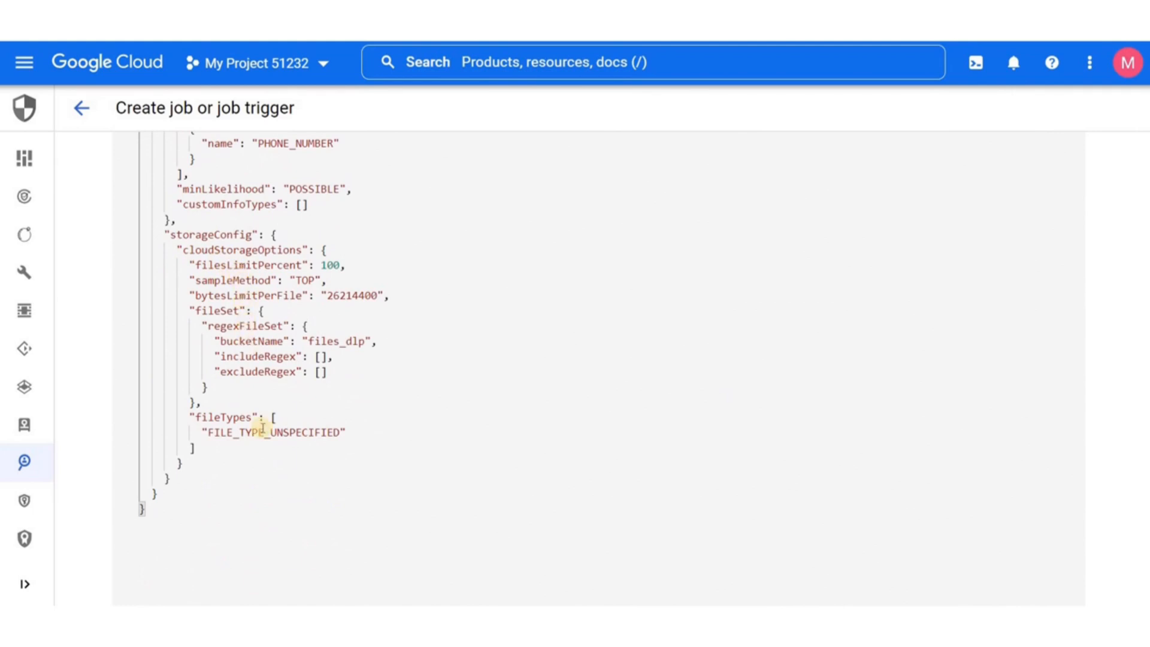
{"action": "scroll", "scroll_direction": "down", "scroll_amount": 3}
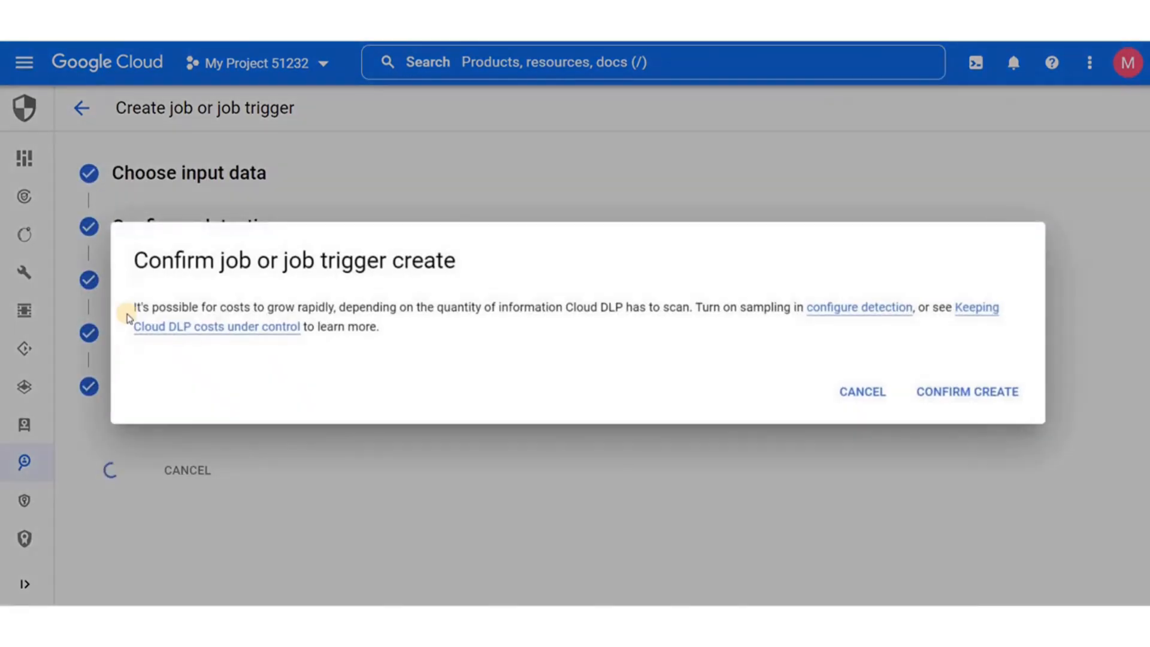
{"action": "mouse_move", "coordinate": [478, 321]}
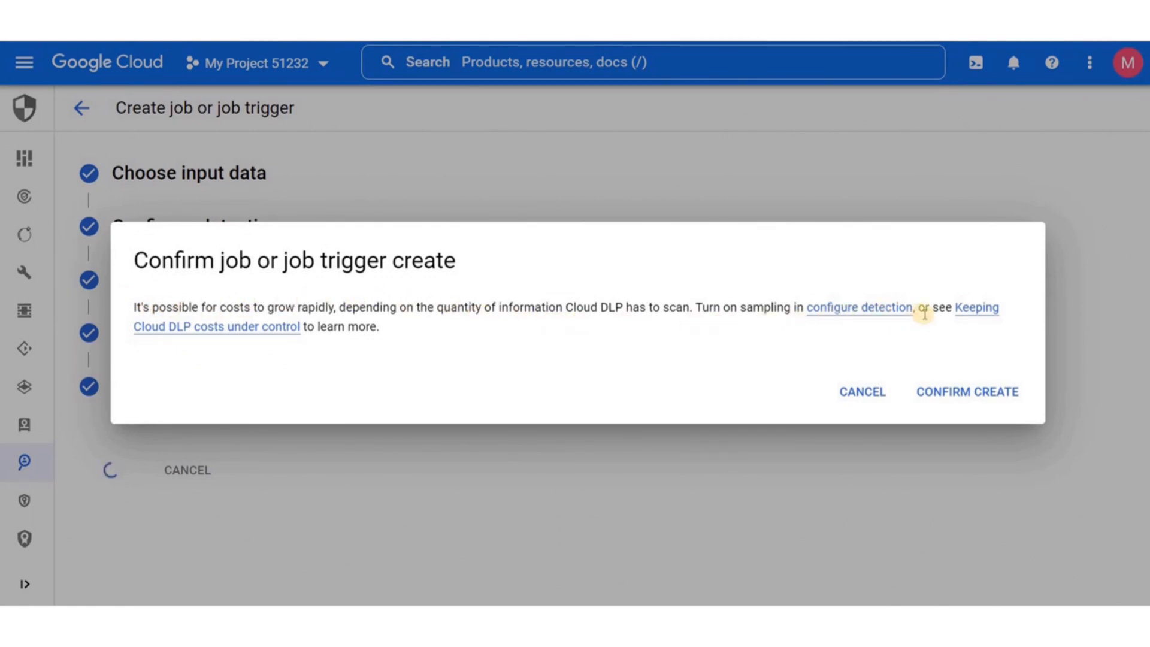
{"action": "mouse_move", "coordinate": [967, 403]}
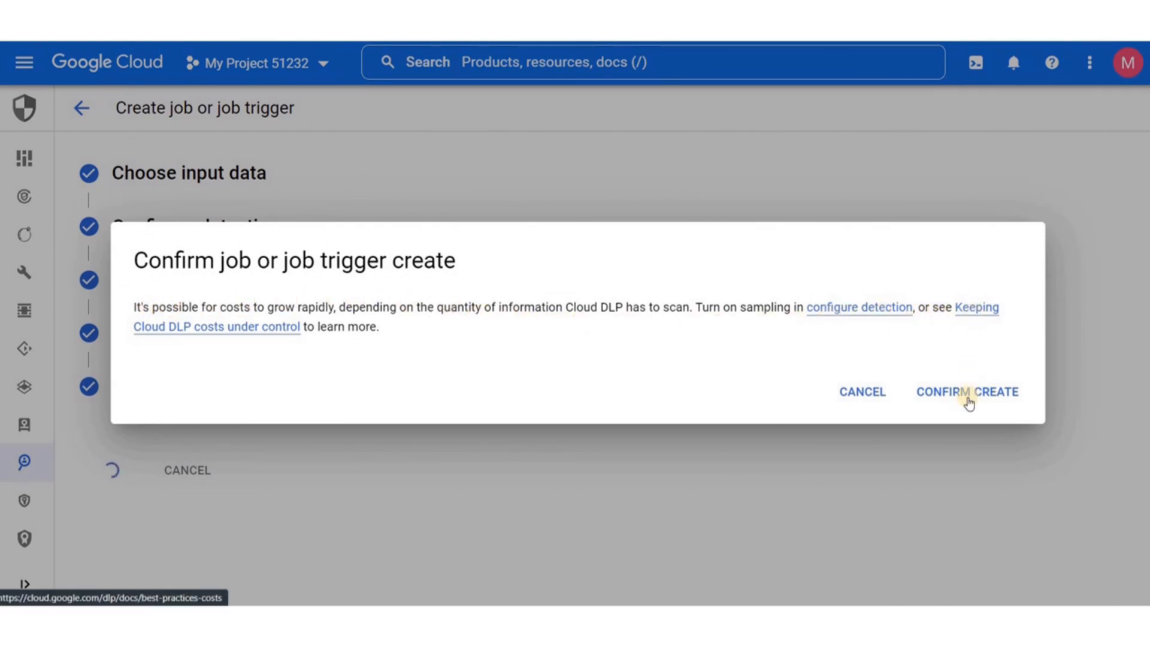
- Confirm creating dlp-inspect despite the scanning cost warning
{"action": "left_click", "coordinate": [965, 392]}
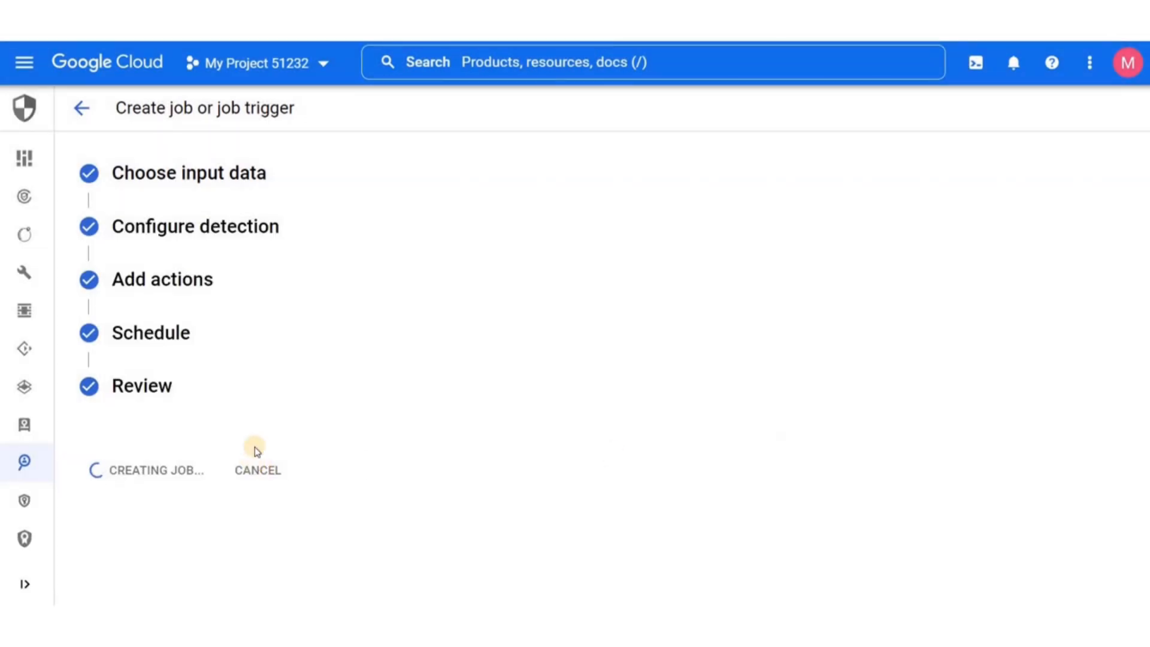
{"action": "mouse_move", "coordinate": [191, 447]}
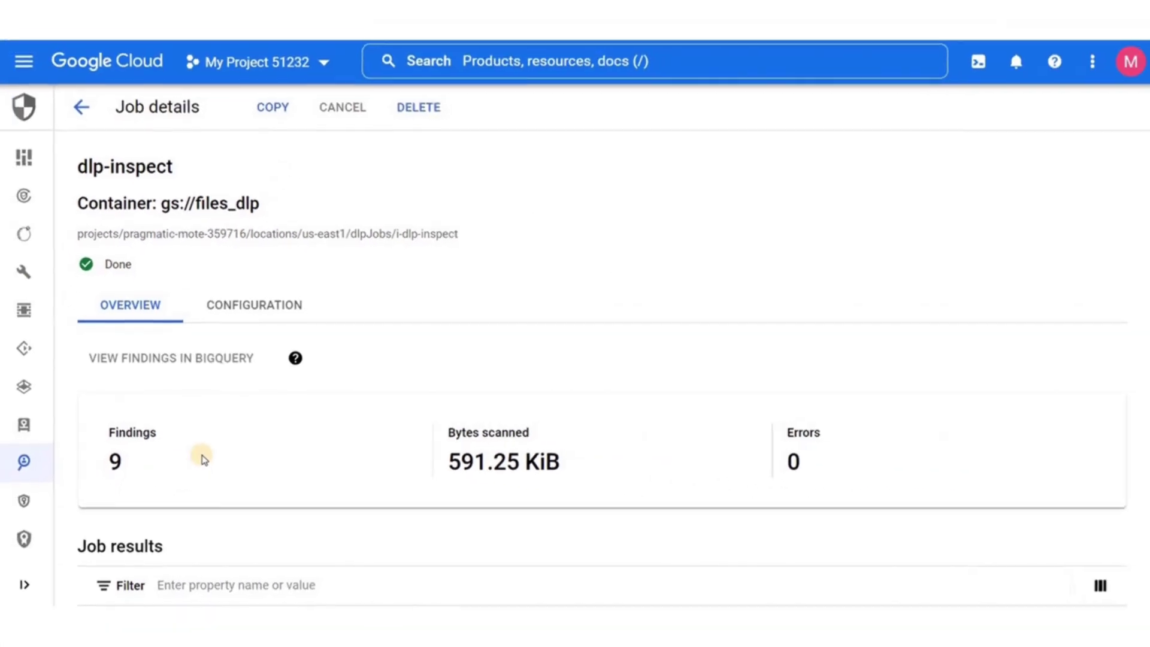
- Scroll to the dlp-inspect Job results showing 9 EMAIL_ADDRESS findings and zero phone numbers
{"action": "scroll", "scroll_direction": "down", "scroll_amount": 3}
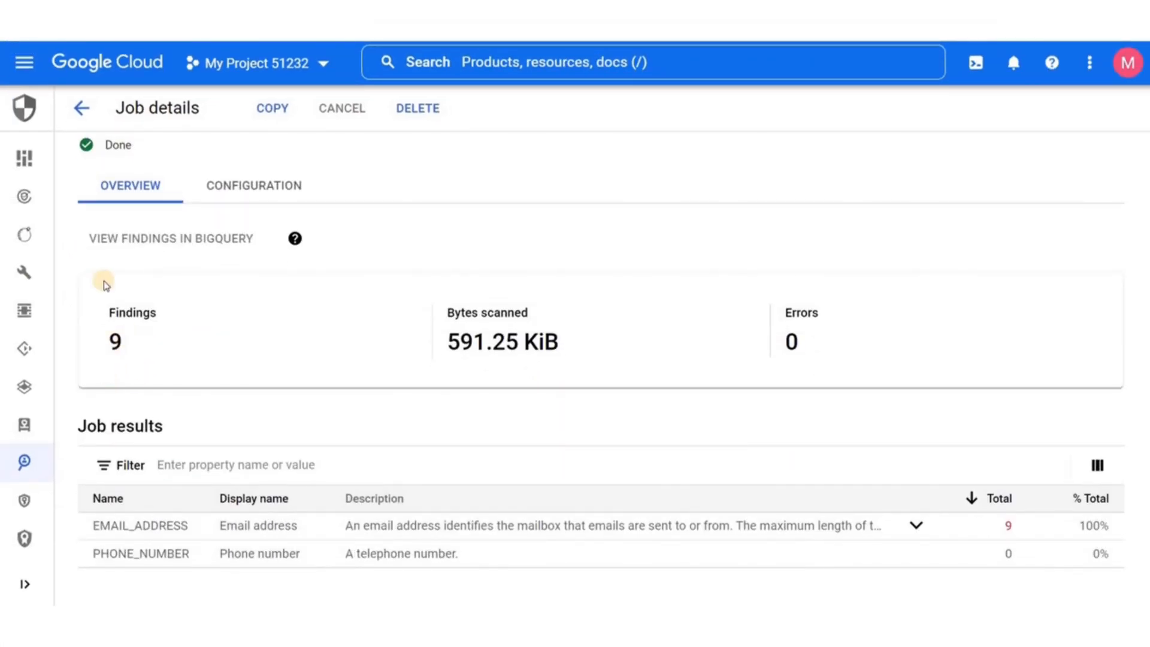
{"action": "mouse_move", "coordinate": [866, 556]}
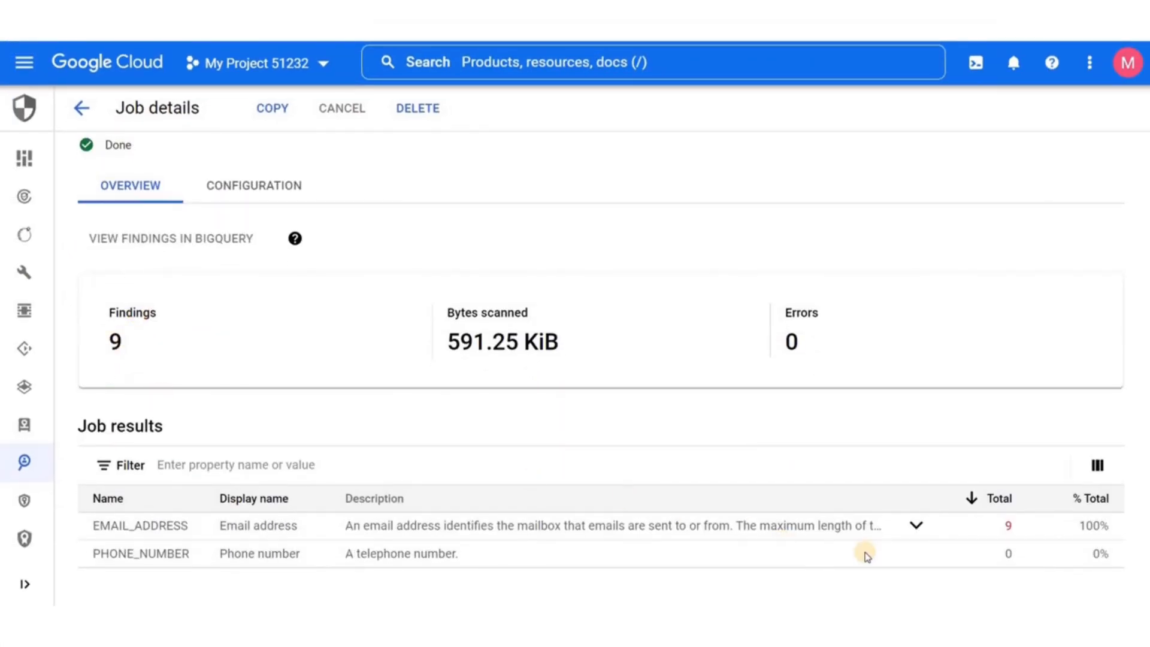
{"action": "mouse_move", "coordinate": [412, 497]}
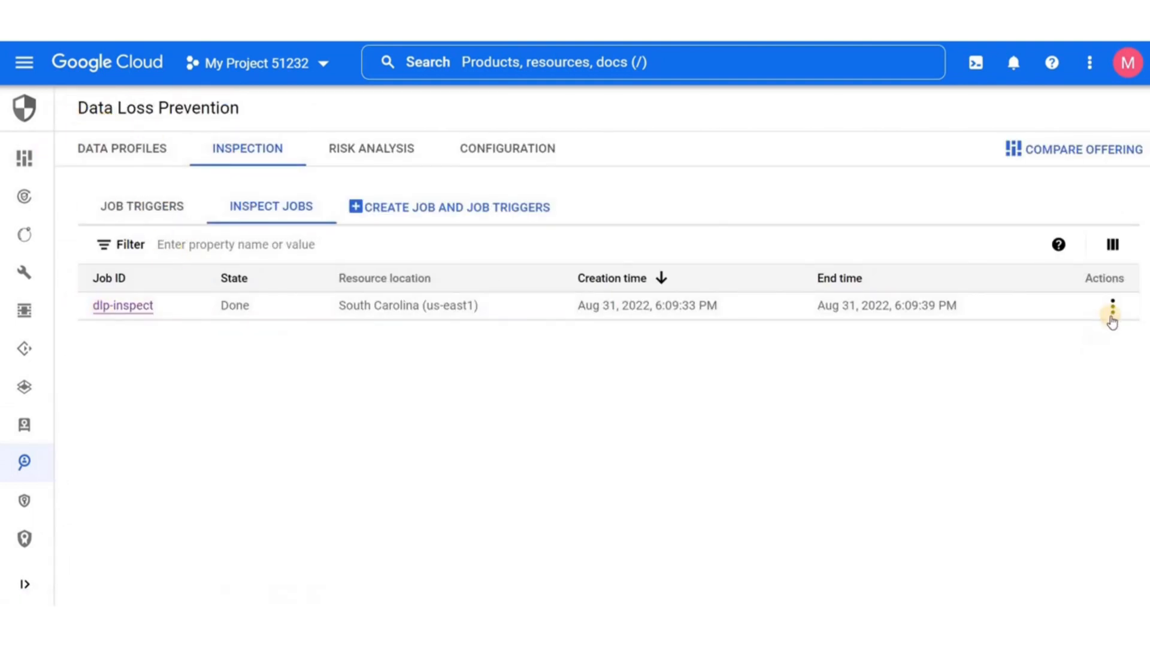
- Delete the dlp-inspect job from the Inspect jobs list, leaving it empty
{"action": "left_click", "coordinate": [1112, 307]}
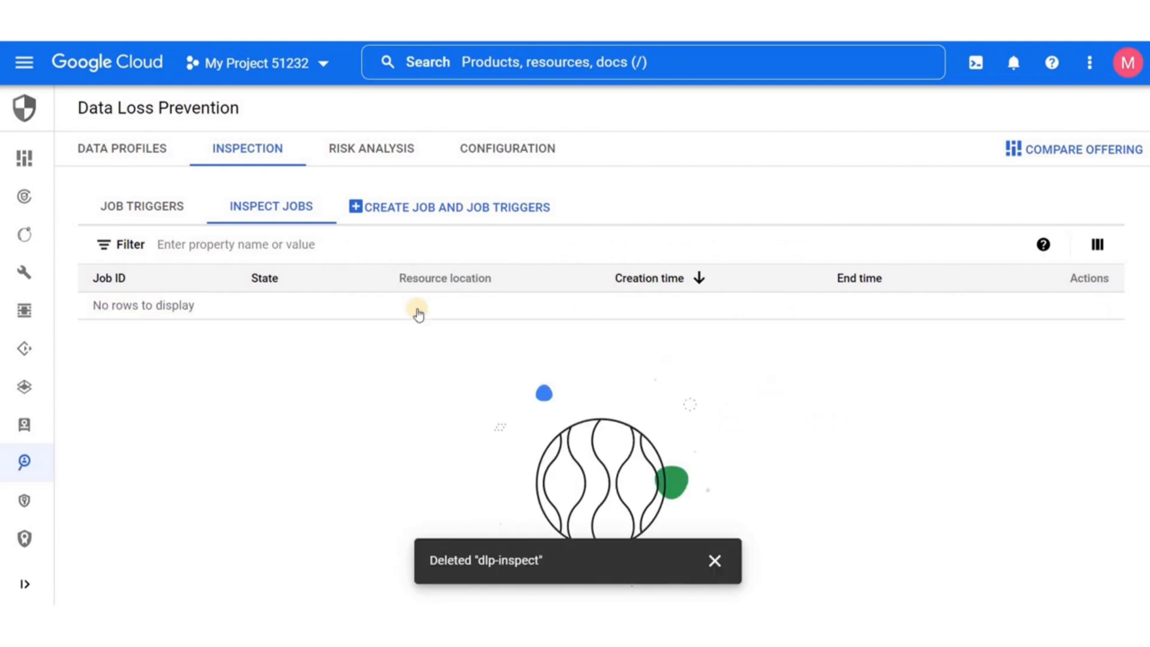